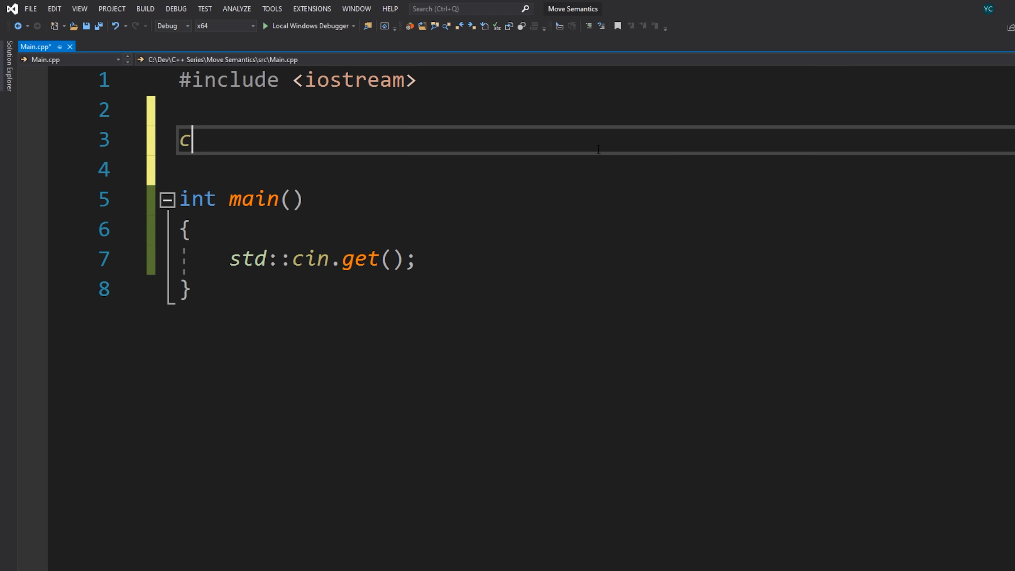
Declare class String with a default constructor, a const char* constructor and private char* m_Data, uint32_t m_Size.
text(lass String)
text(String()
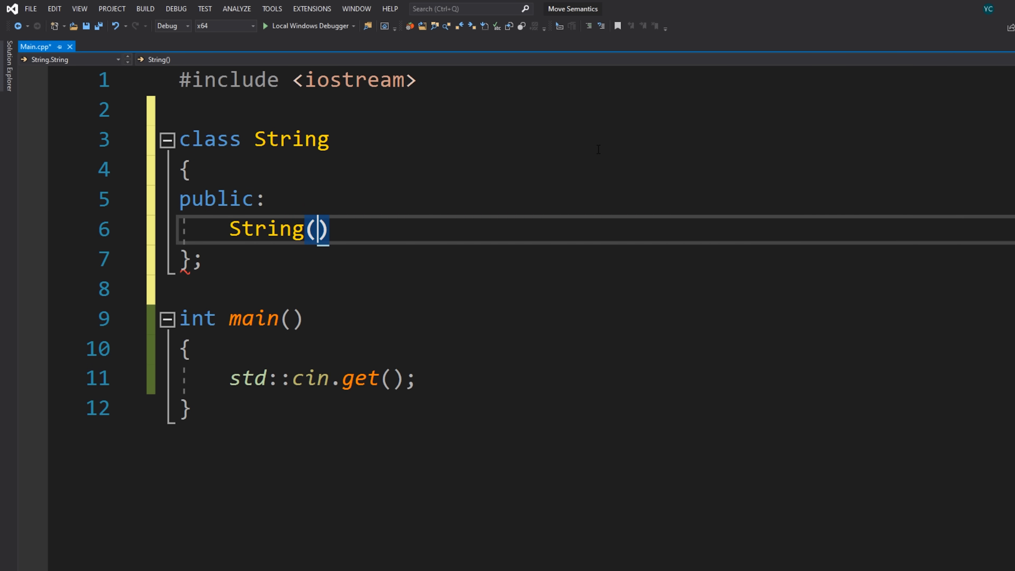
text(const char* string)
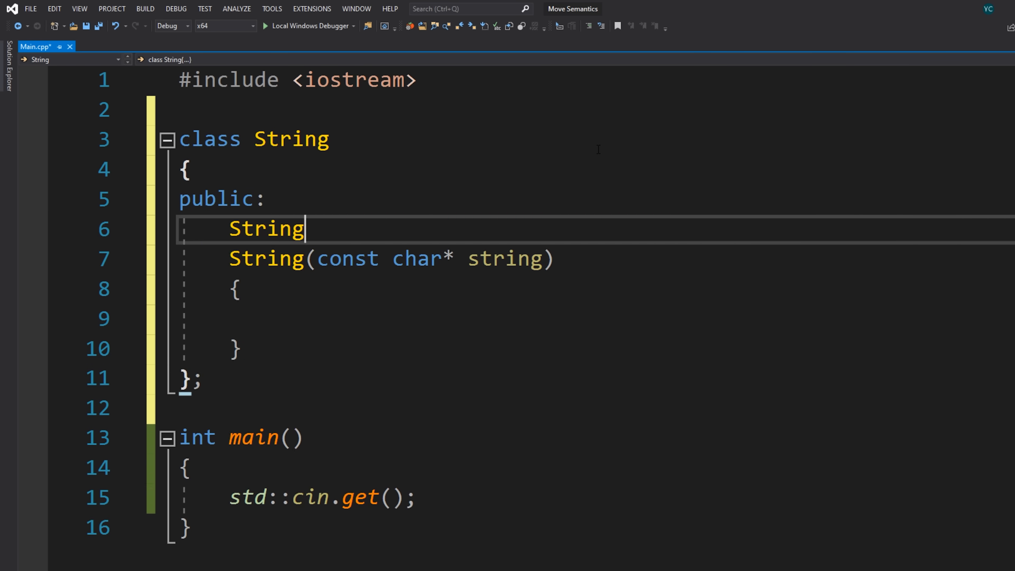
text(() = default;)
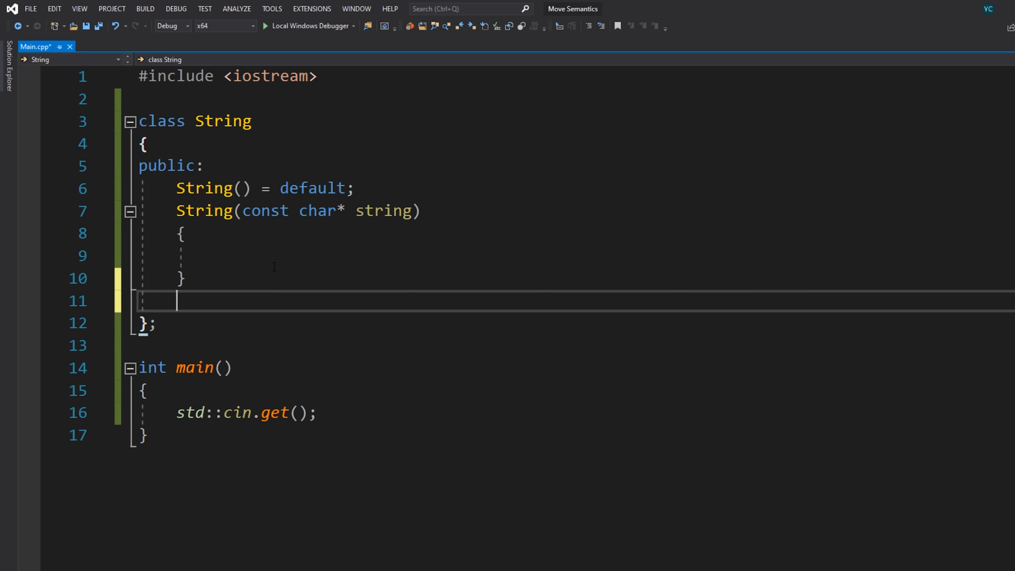
text(private:)
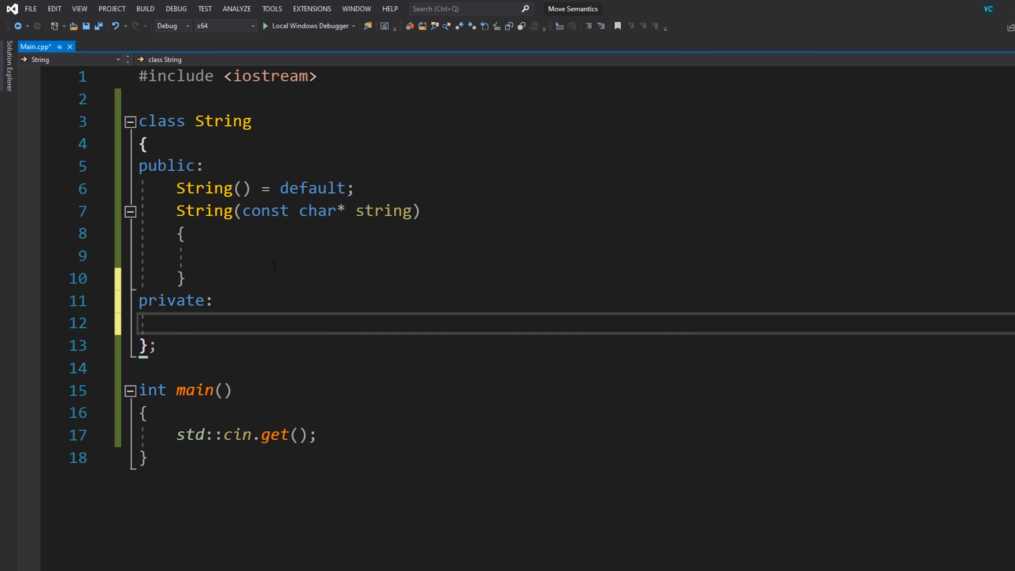
text(char* m_Data;)
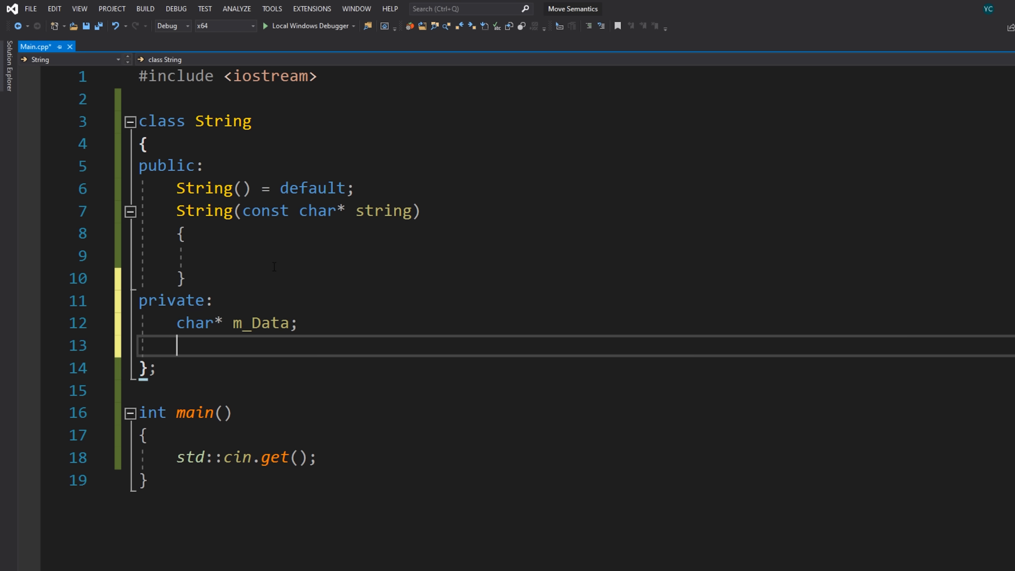
text(uint32_t m_Size;)
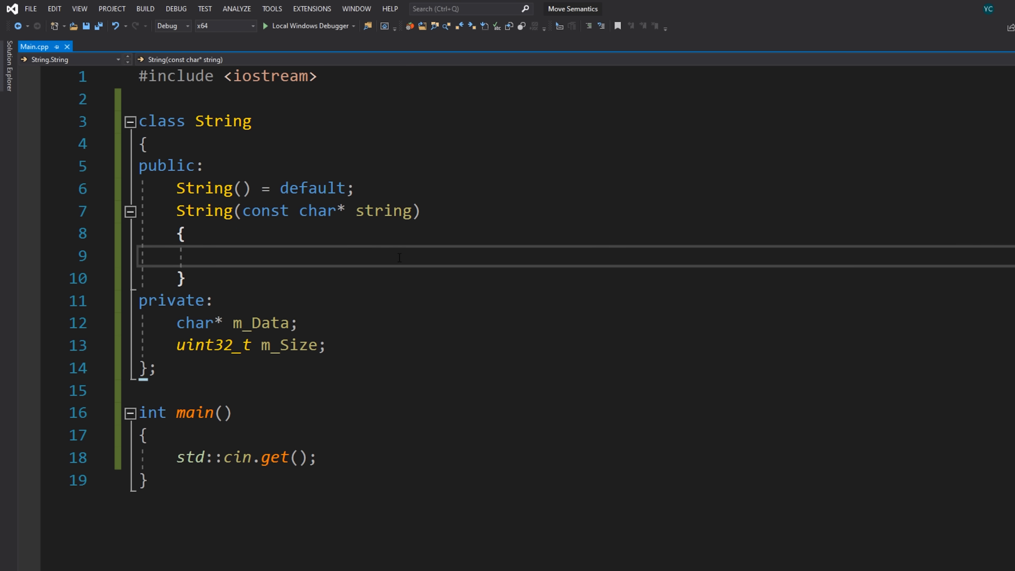
Fill the const char* constructor: m_Size = strlen(string), m_Data = new char[m_Size], memcpy the string in.
text(m_Size)
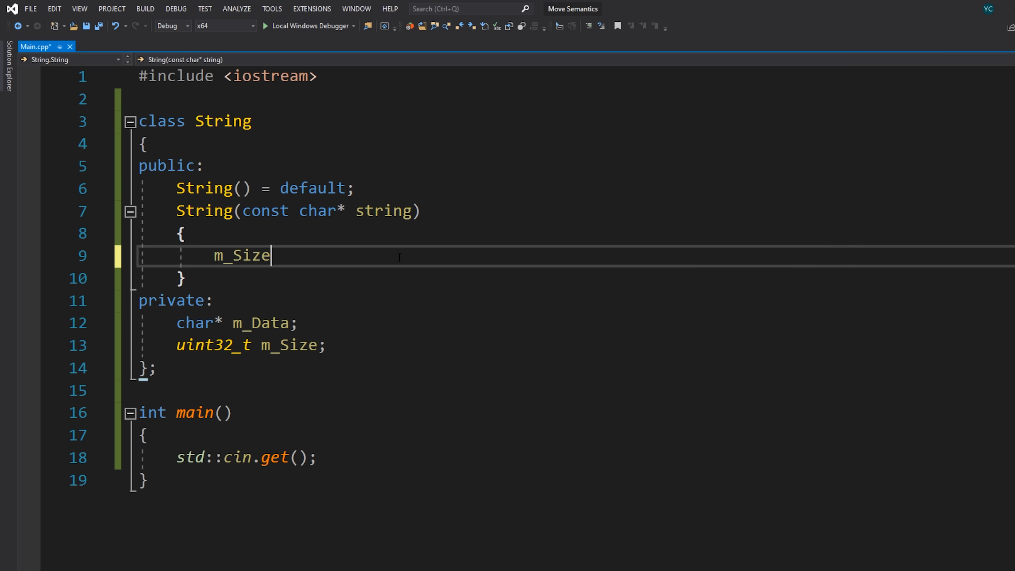
text(= strlen(s)
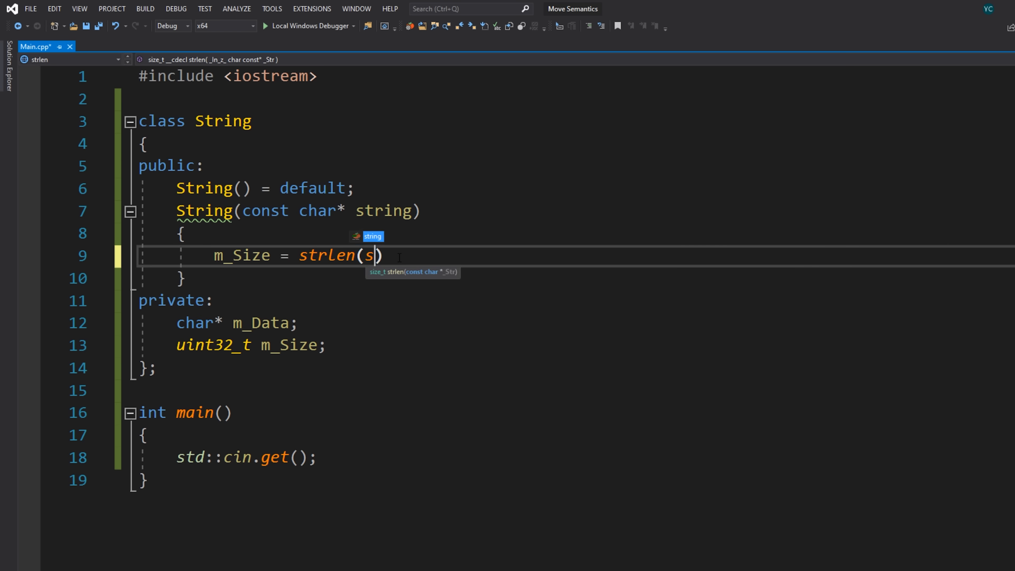
text(tring);)
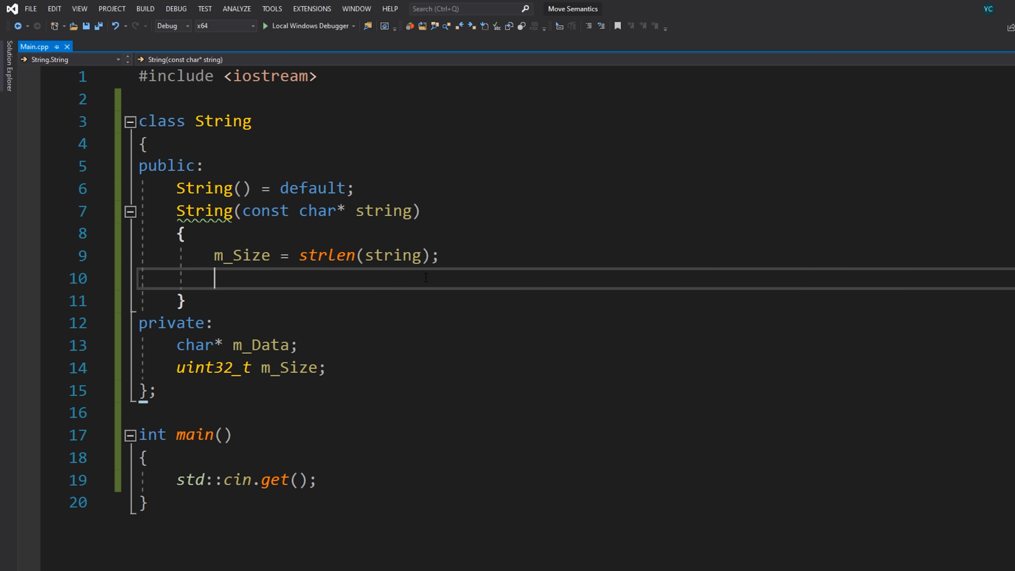
text(m_Data)
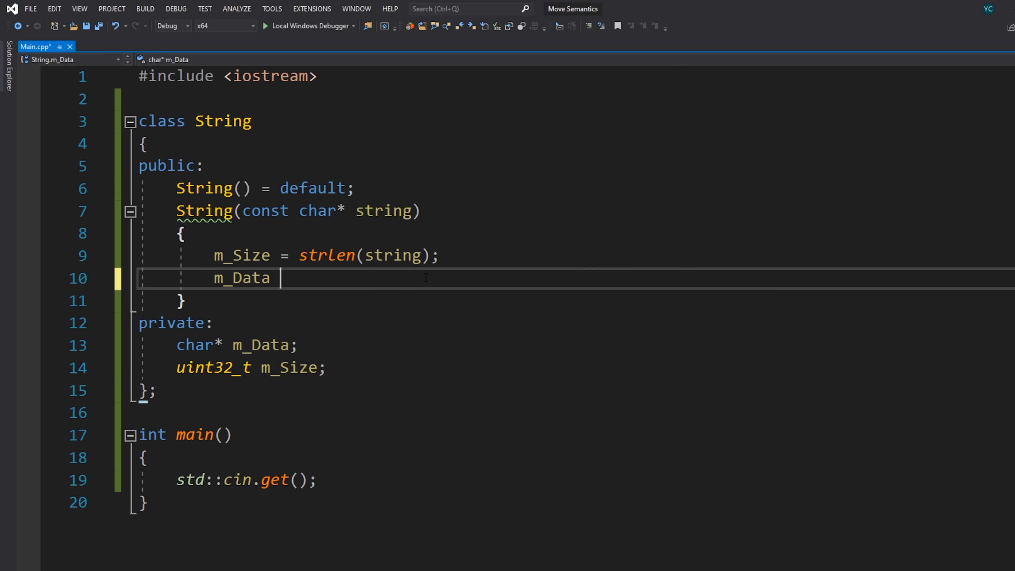
text(= new char[m)
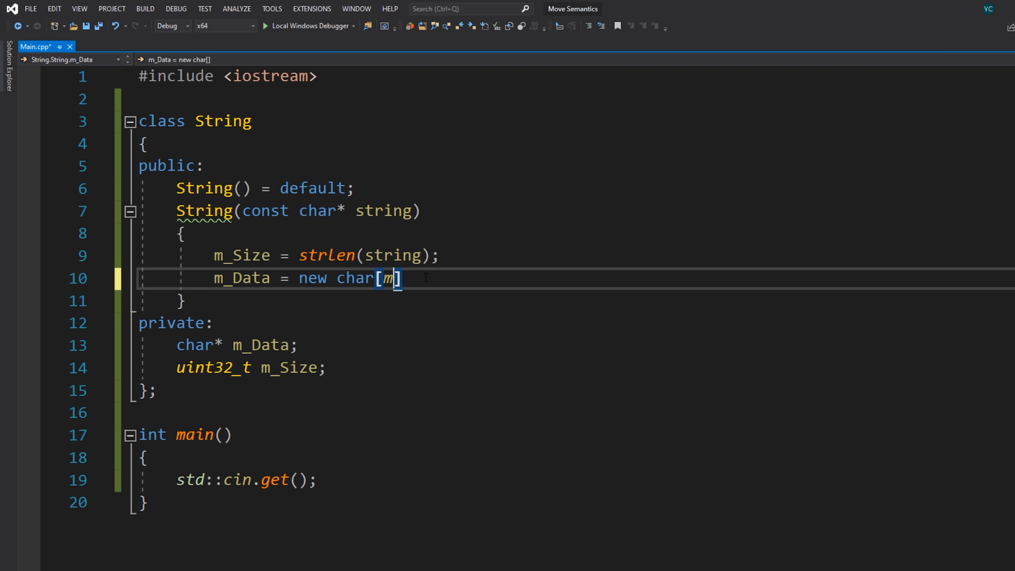
text(_Size];)
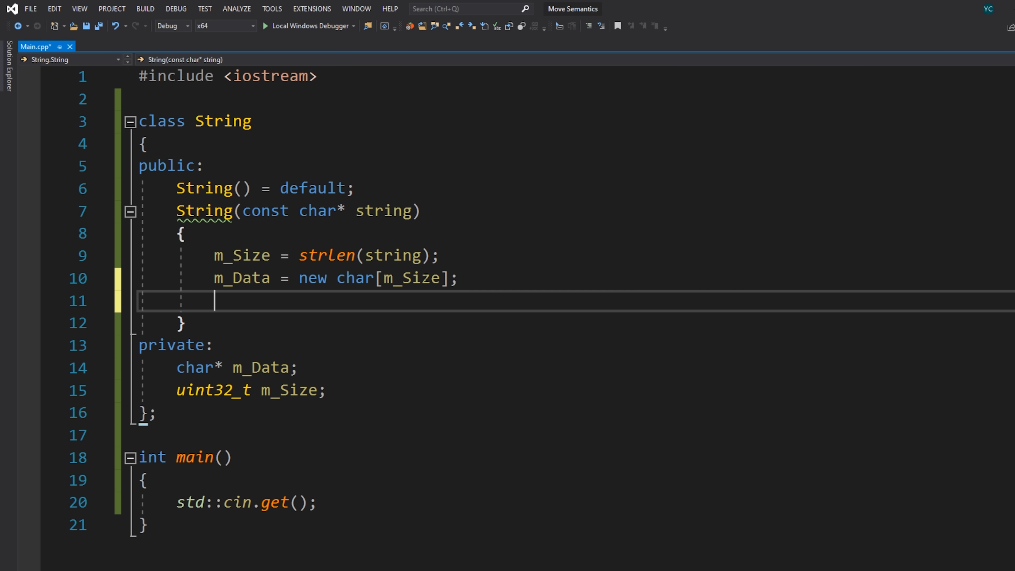
text(memcpy()
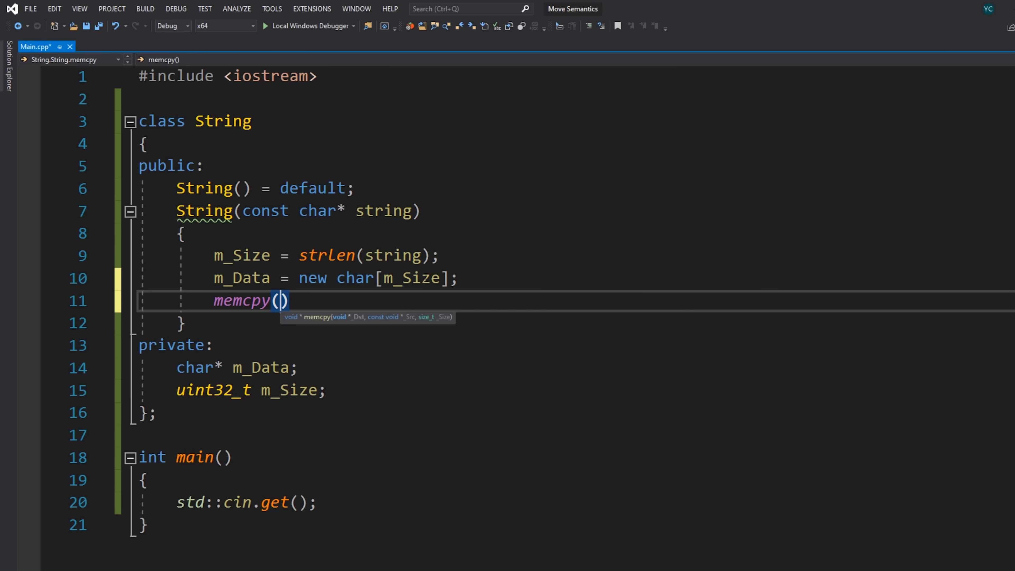
text(m_Data,)
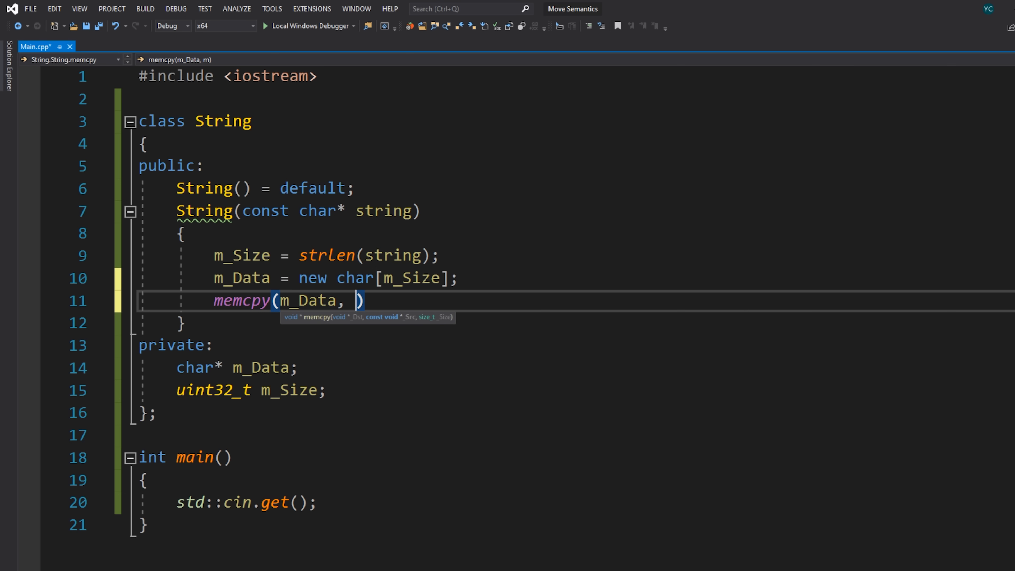
text(string, m_Size);)
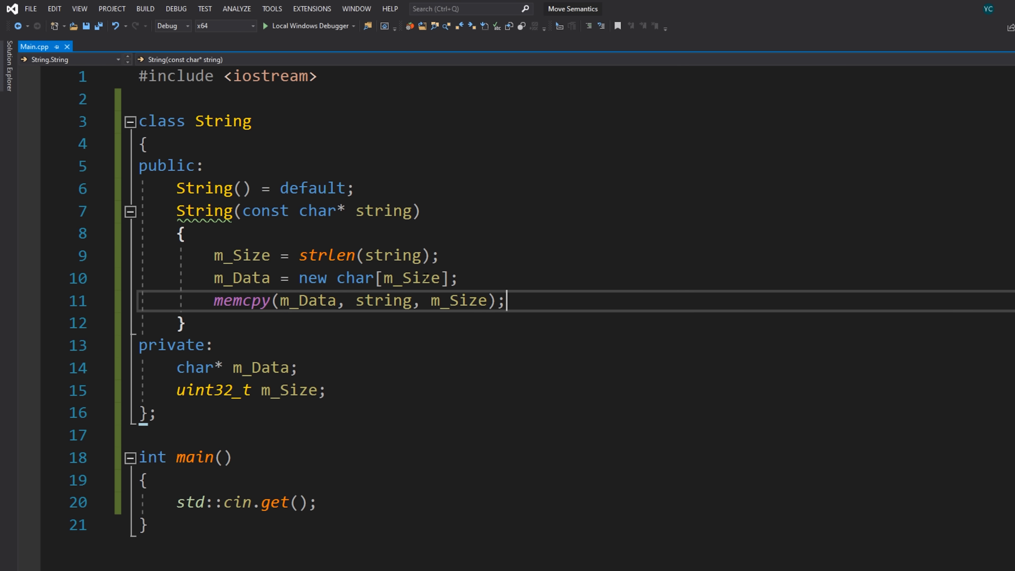
double_click(241, 278)
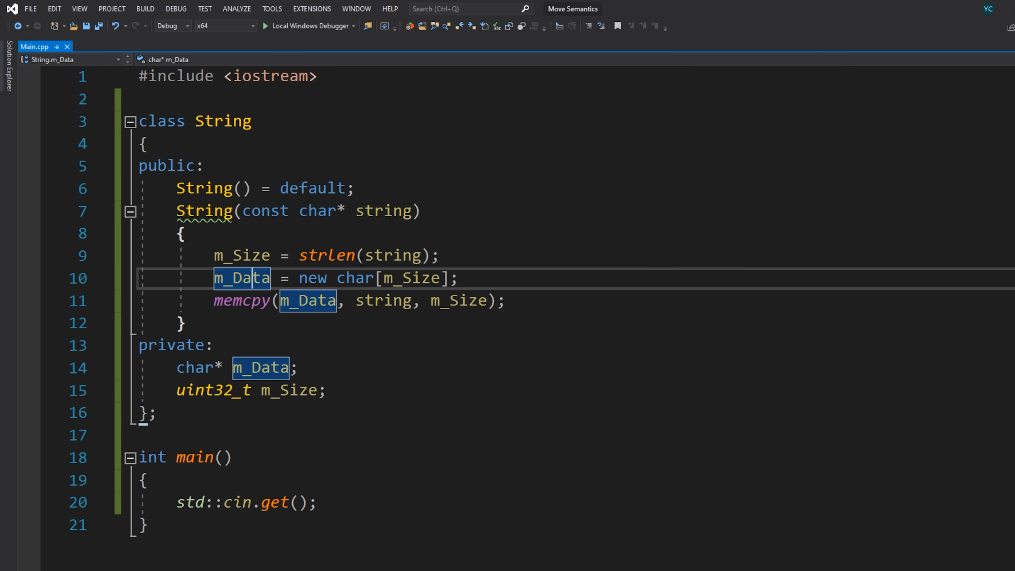
Print "Created!" in the constructor and add a ~String() destructor that deletes m_Data.
text(printf)
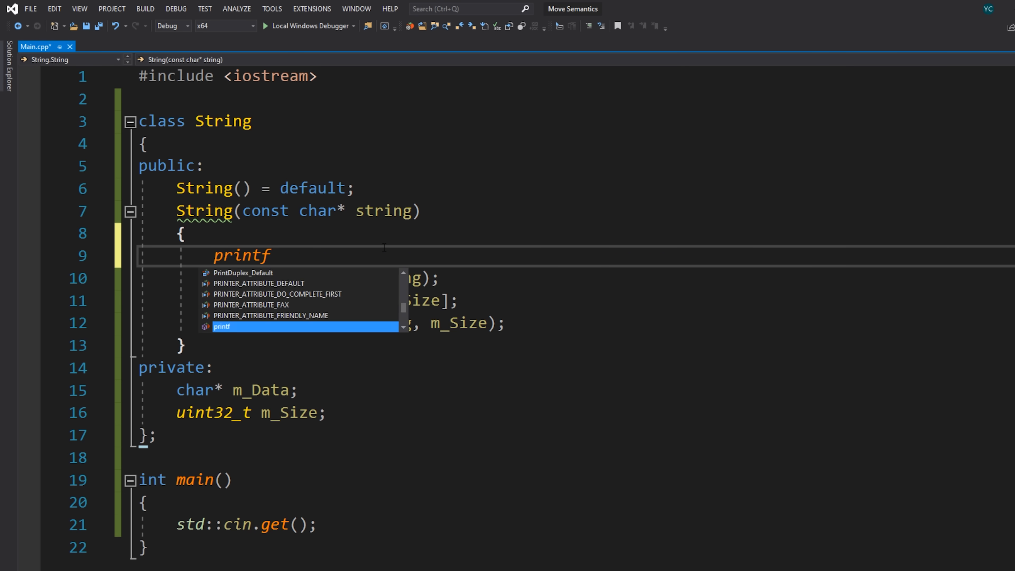
text(("Cr")
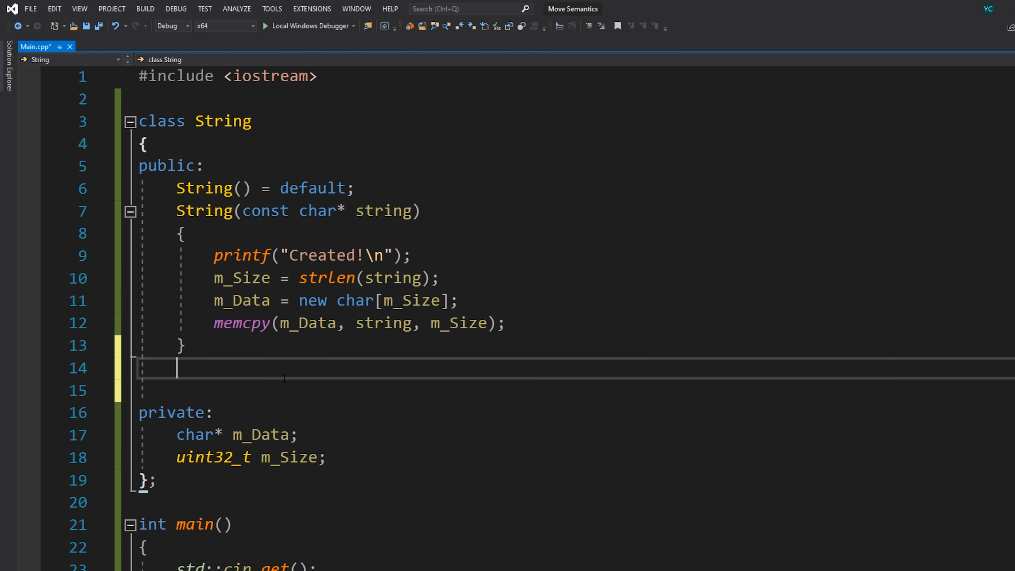
text(~String())
text(c)
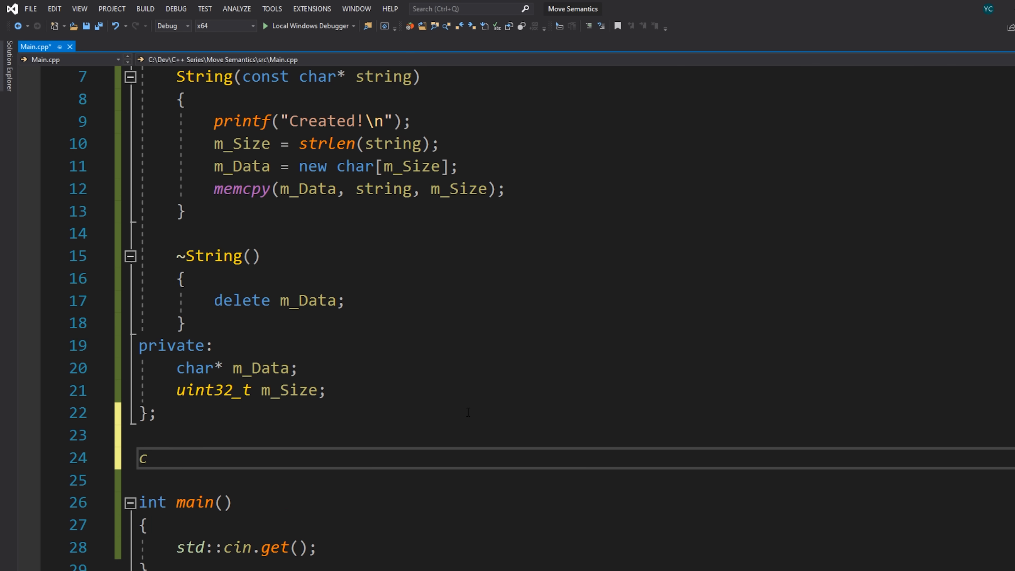
Write class Entity with Entity(const String& name) : m_Name(name) and a private String m_Name.
text(lass Entity)
text(Entity(const String& )
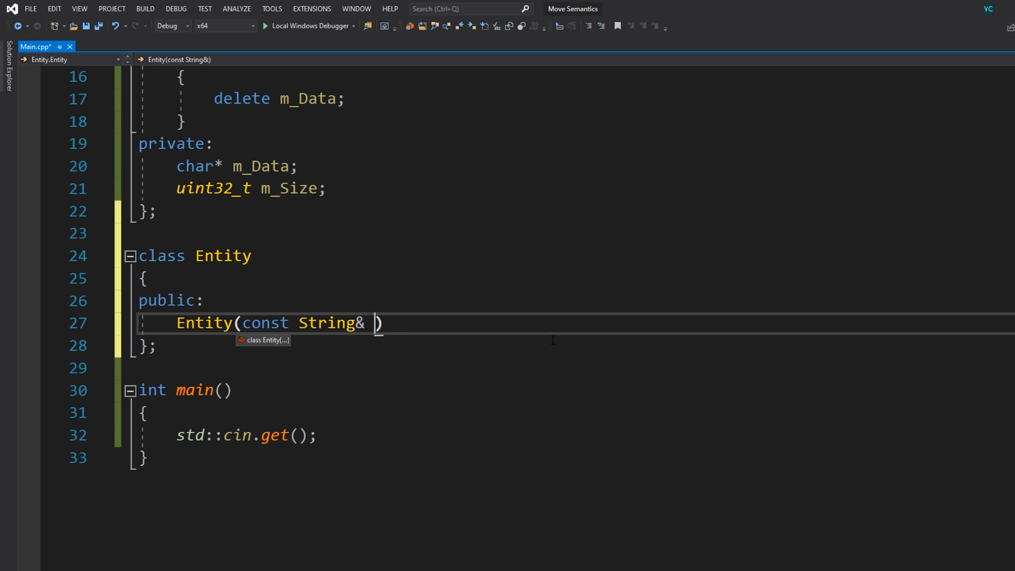
text(name)
text({)
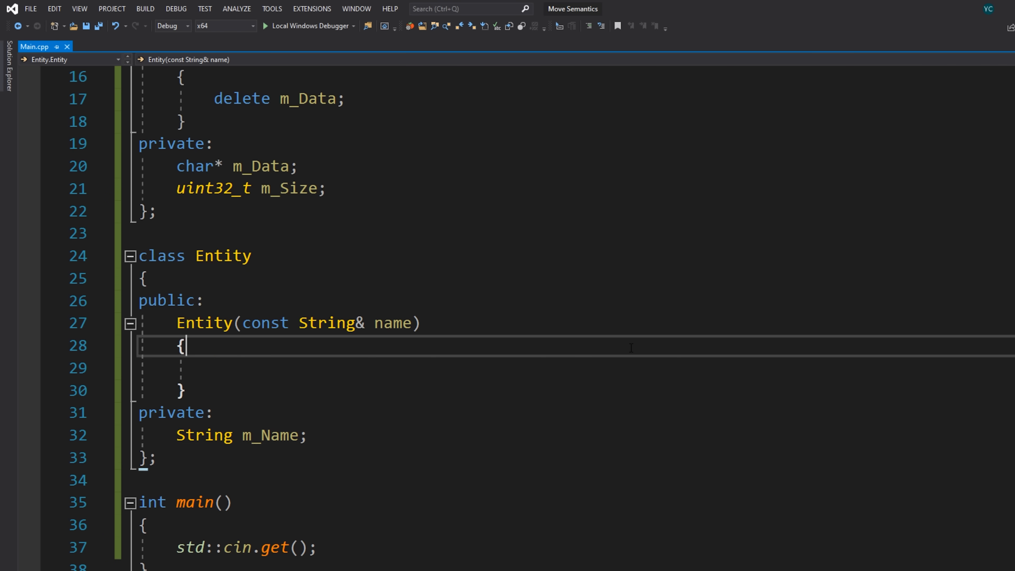
text(: m_Name())
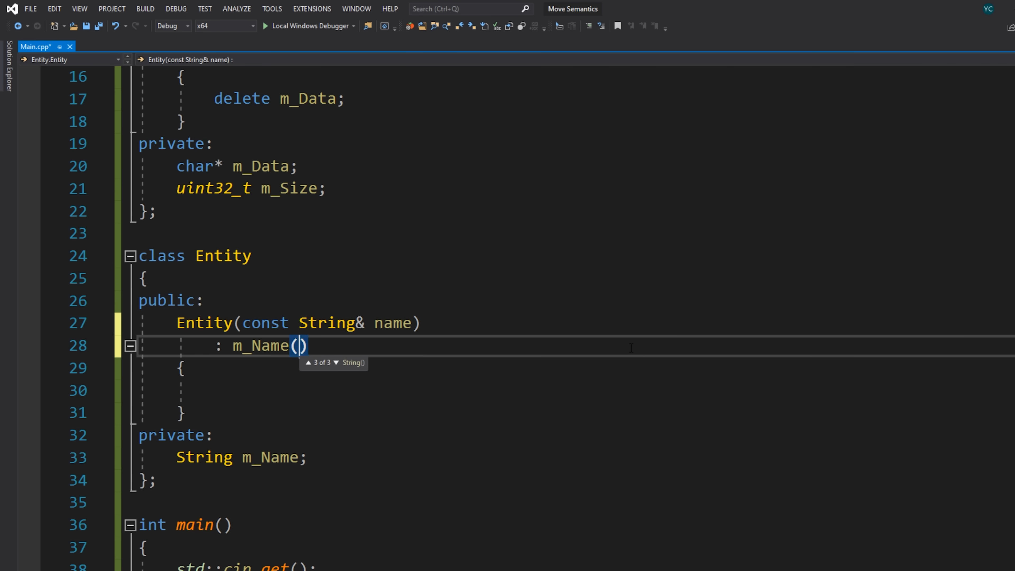
text(name)
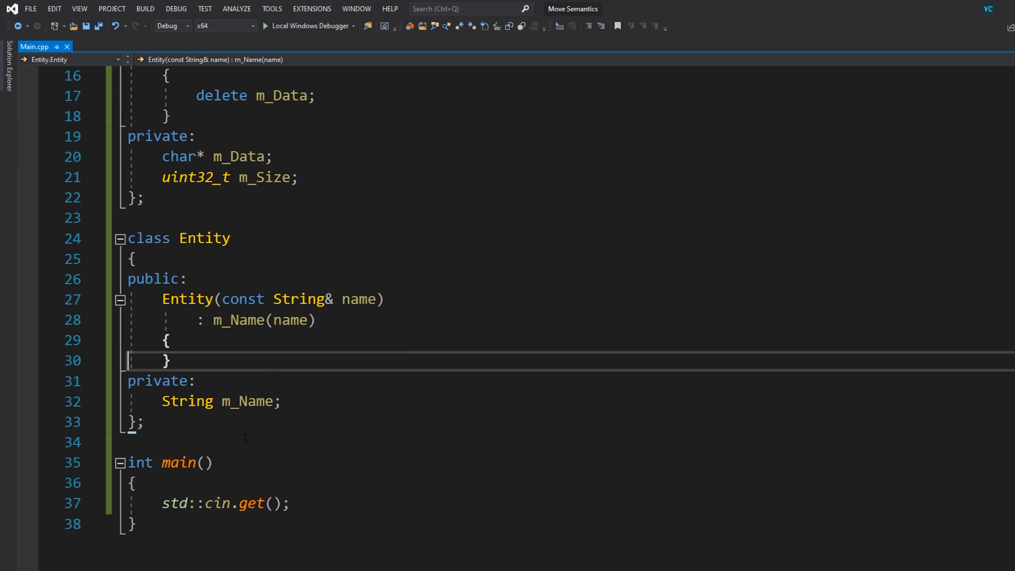
text(Strin)
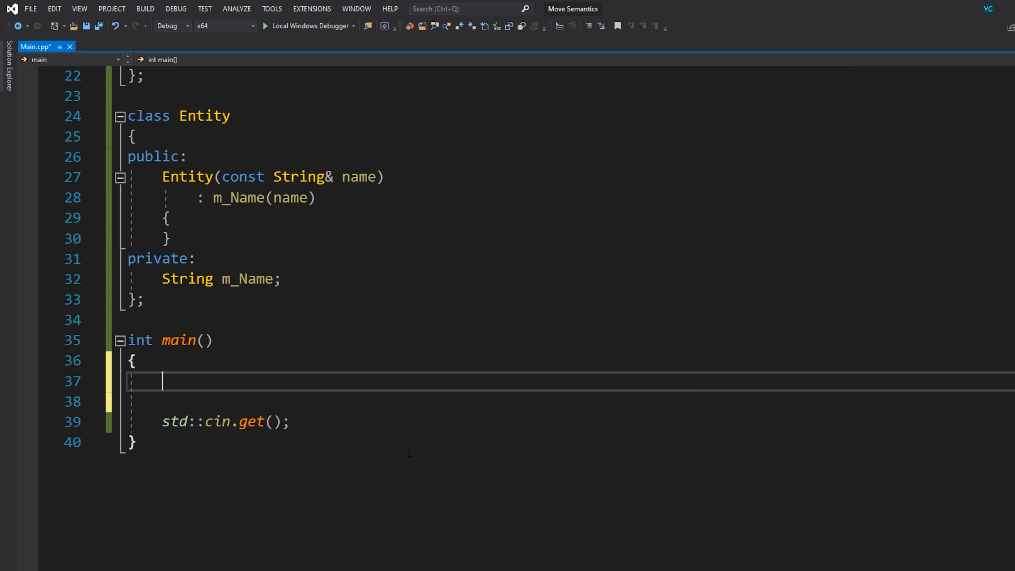
In main construct Entity entity(String("Cherno")), wrapping the literal in an explicit String temporary.
text(Entity en)
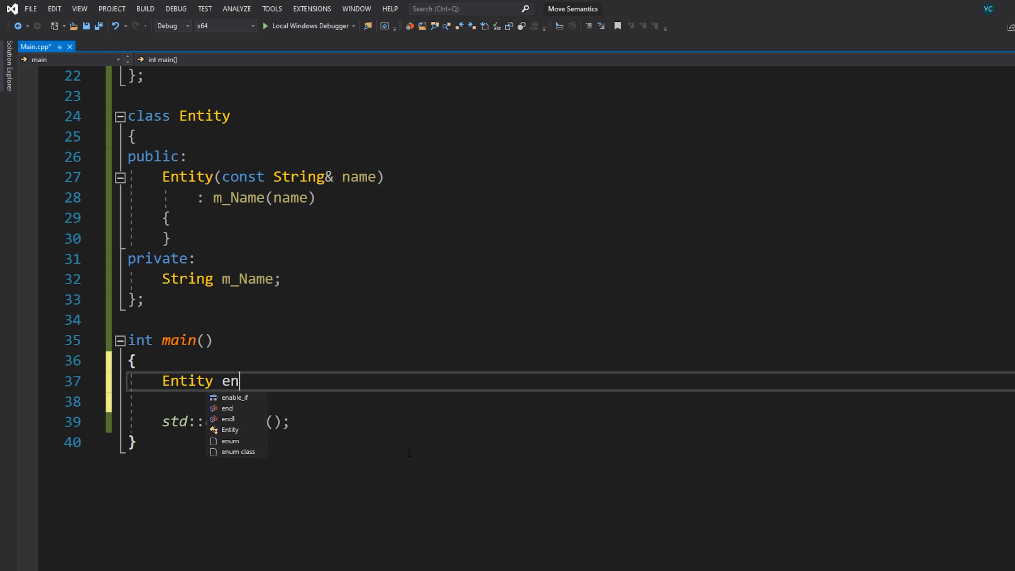
text(tity("Cherno");)
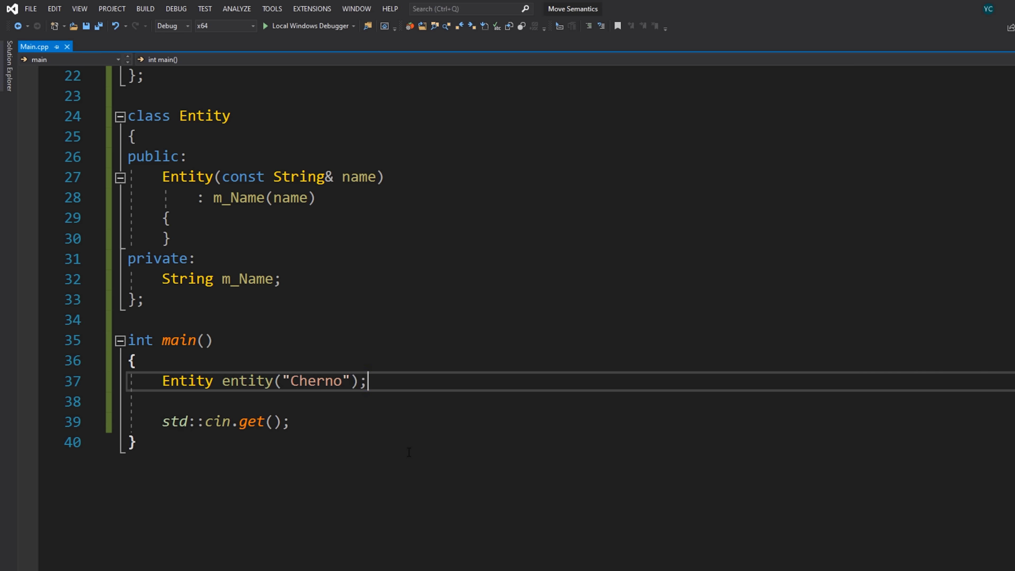
drag(283, 381, 368, 381)
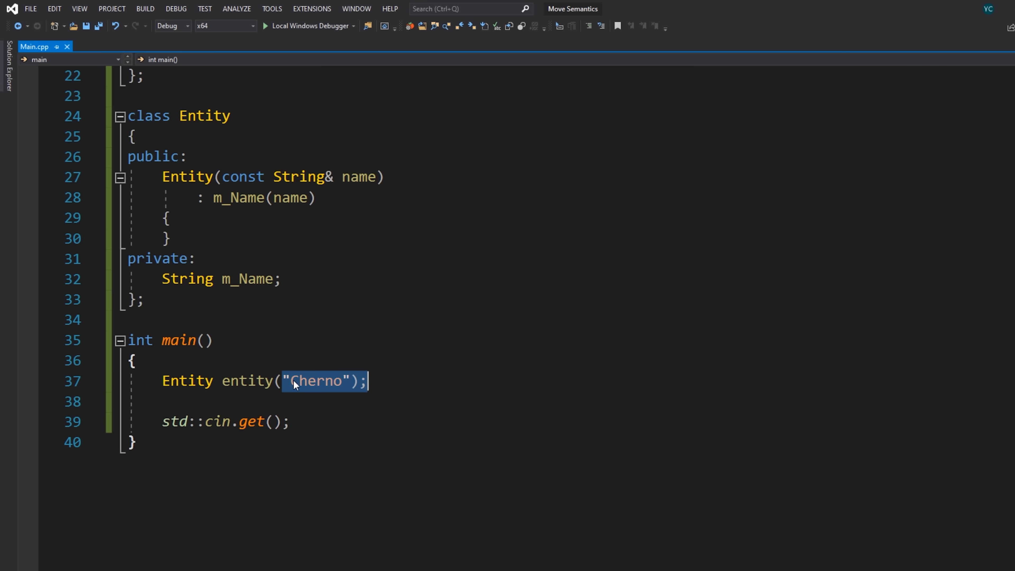
text(String()
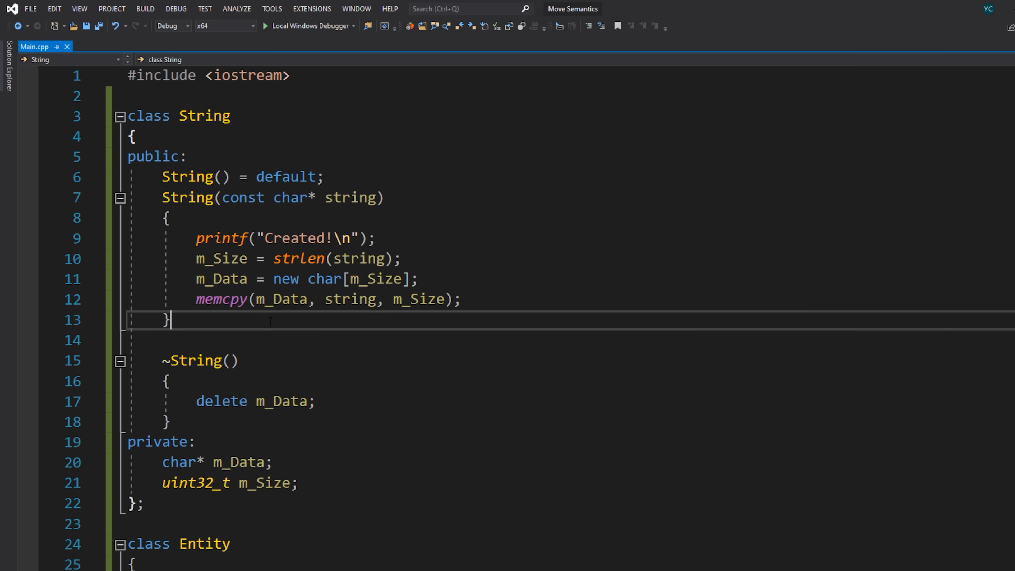
Add a String(const String& other) copy constructor printing Copied! and duplicating m_Size and m_Data, then start a void Print method.
text(String9)
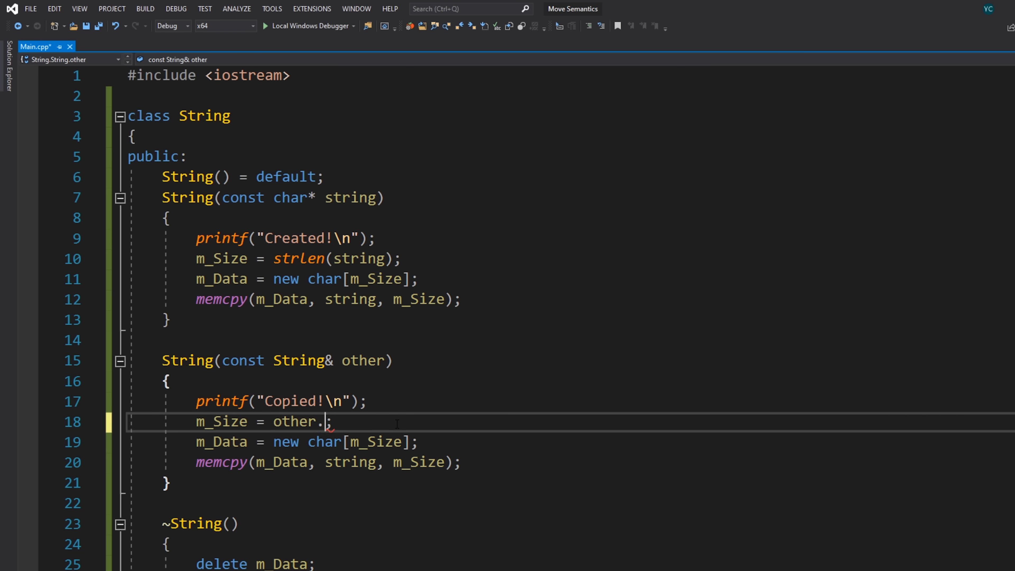
text(Size)
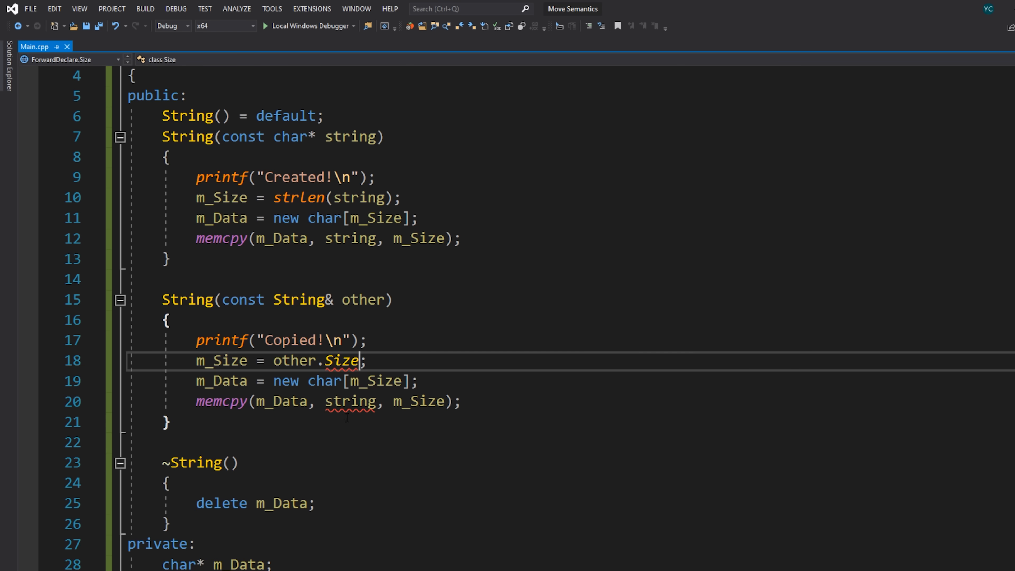
text(other.m_Data)
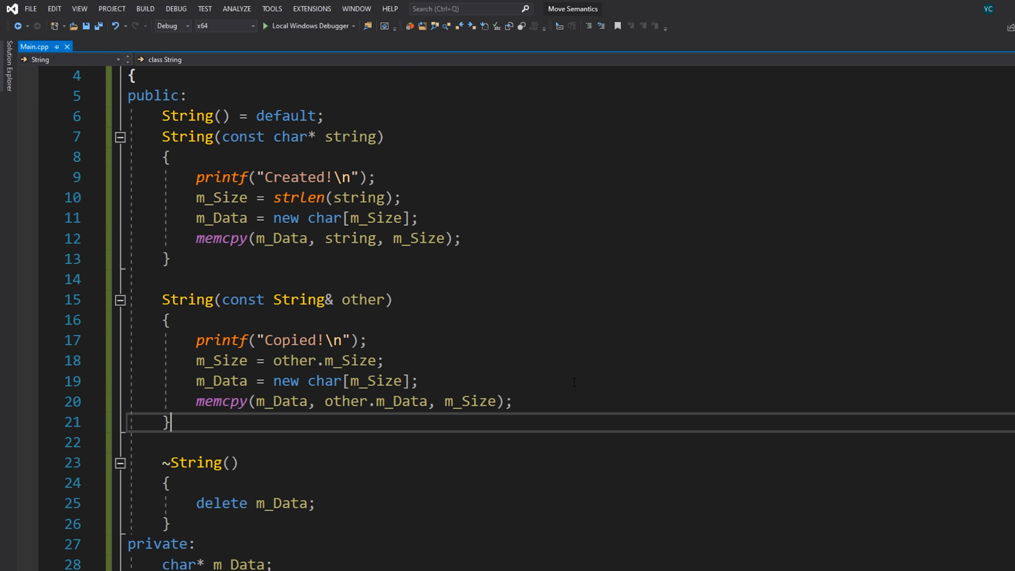
scroll(down, 3)
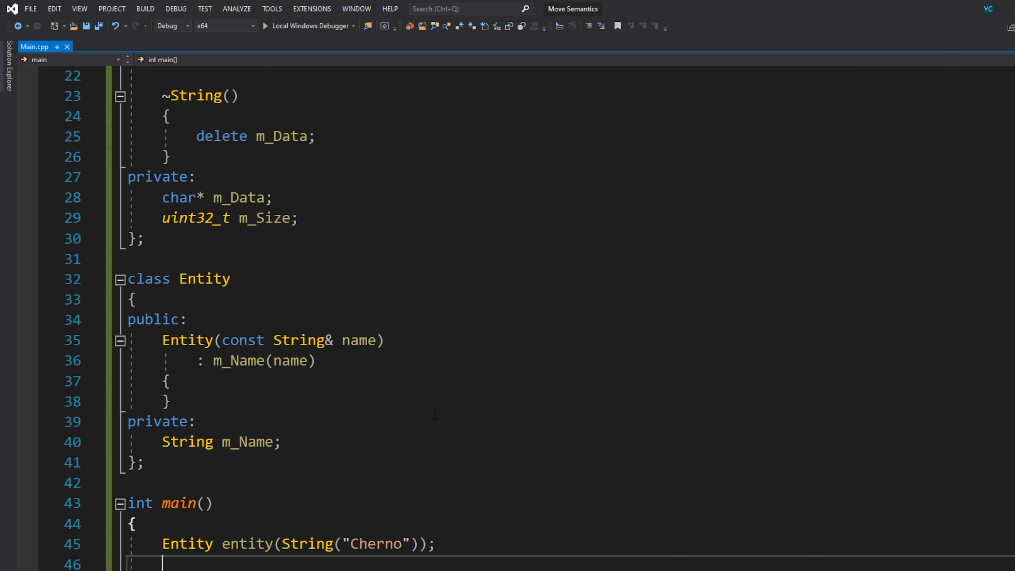
text(void Pr)
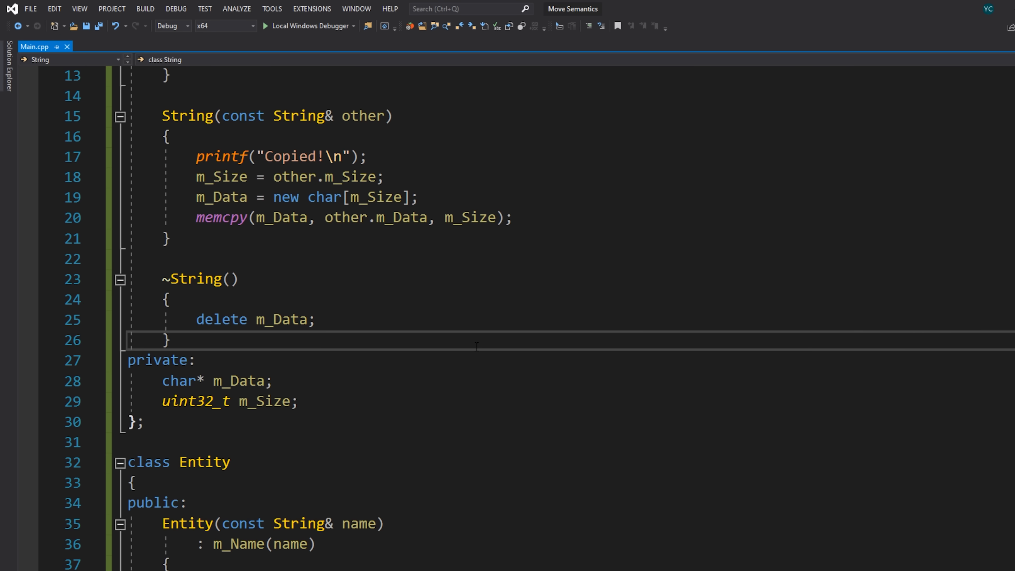
text(void Print()
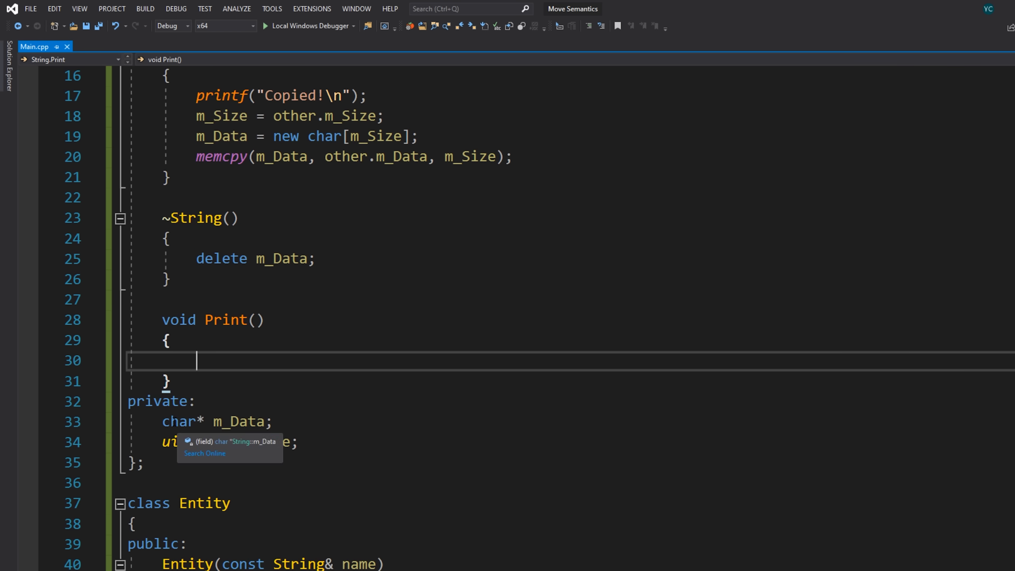
Implement Print with a for loop over m_Size printing each m_Data[i] with printf("%c").
text(for ()
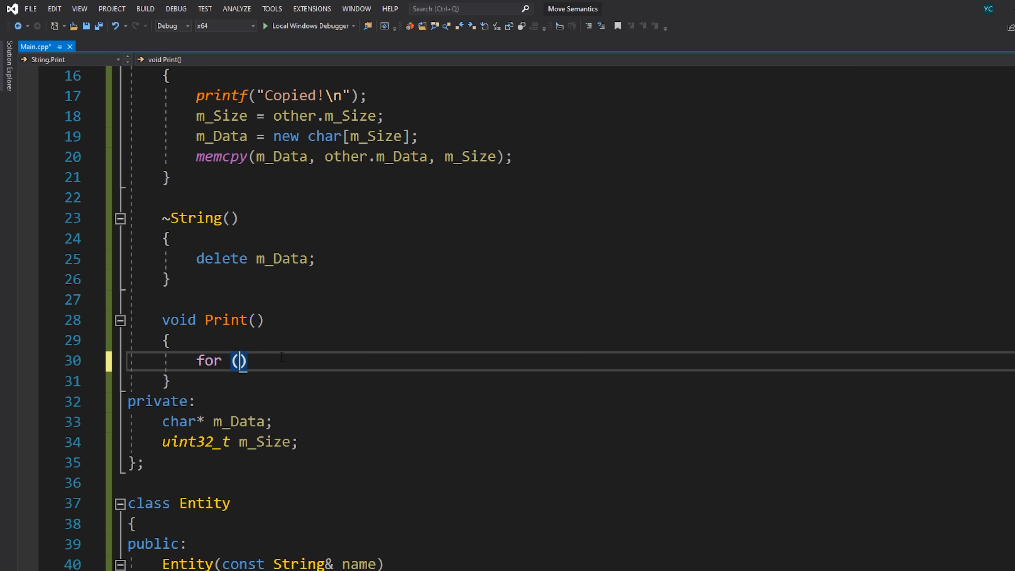
text(uint32_t i = 0; i)
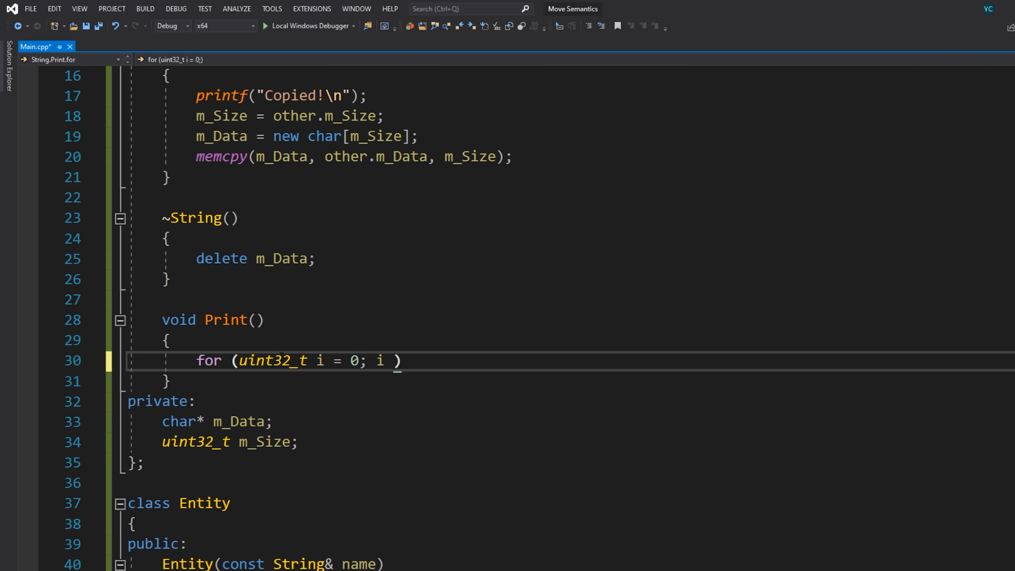
text(<M)
text(printf("%c)
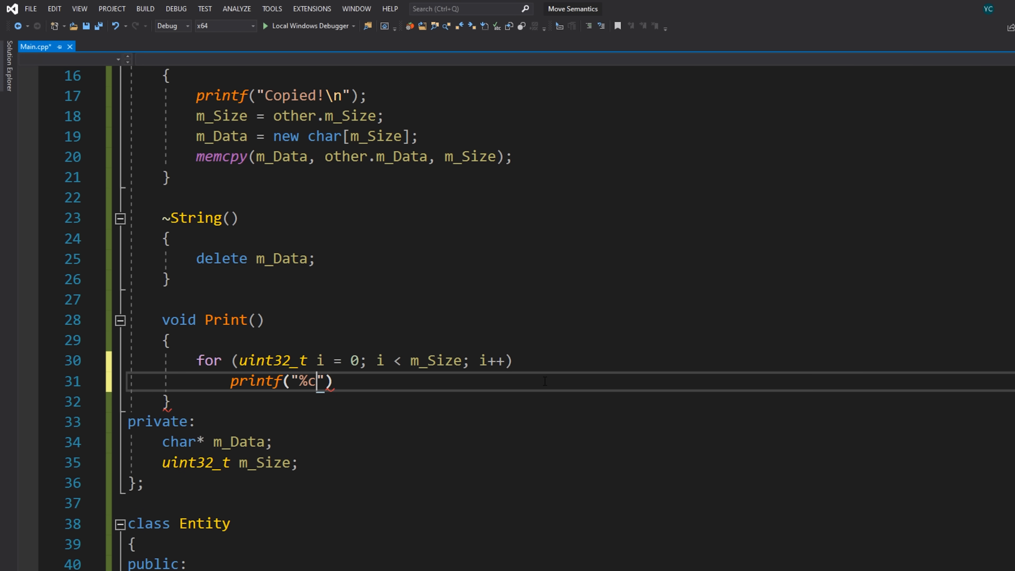
text(, m)
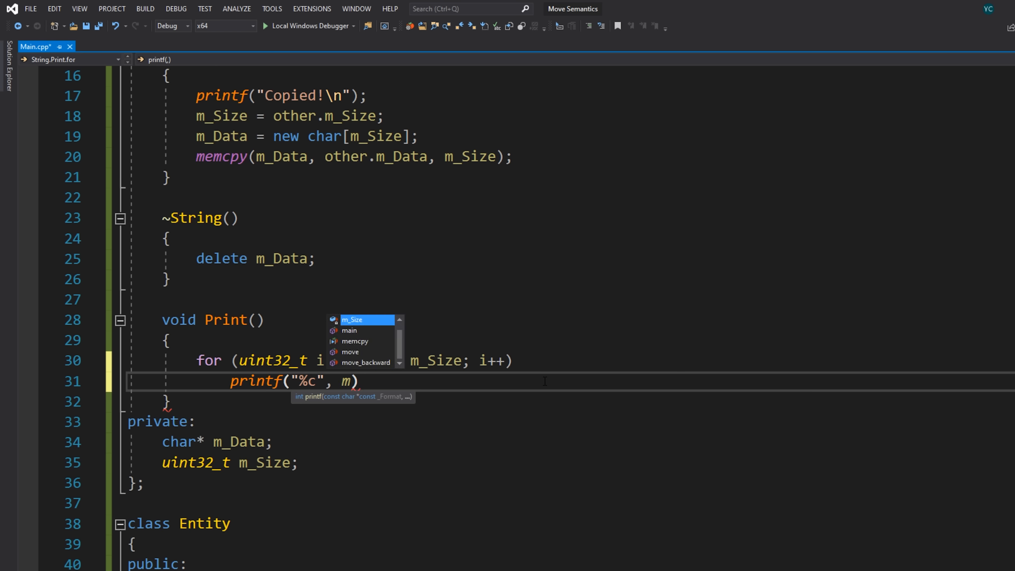
text(_Data[i])
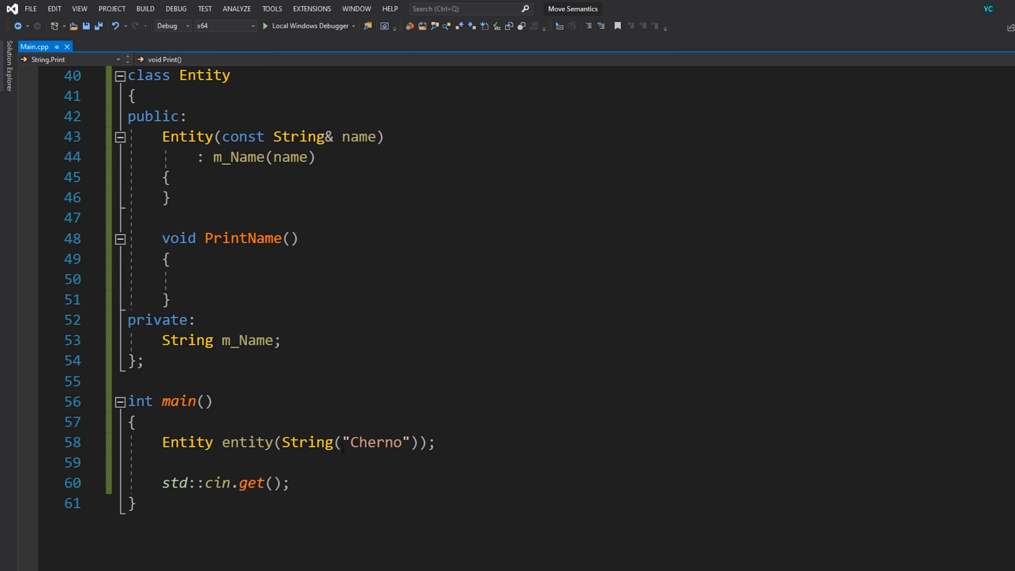
Add Entity::PrintName calling m_Name.Print() and begin calling a member on entity in main.
text(m_Name.p)
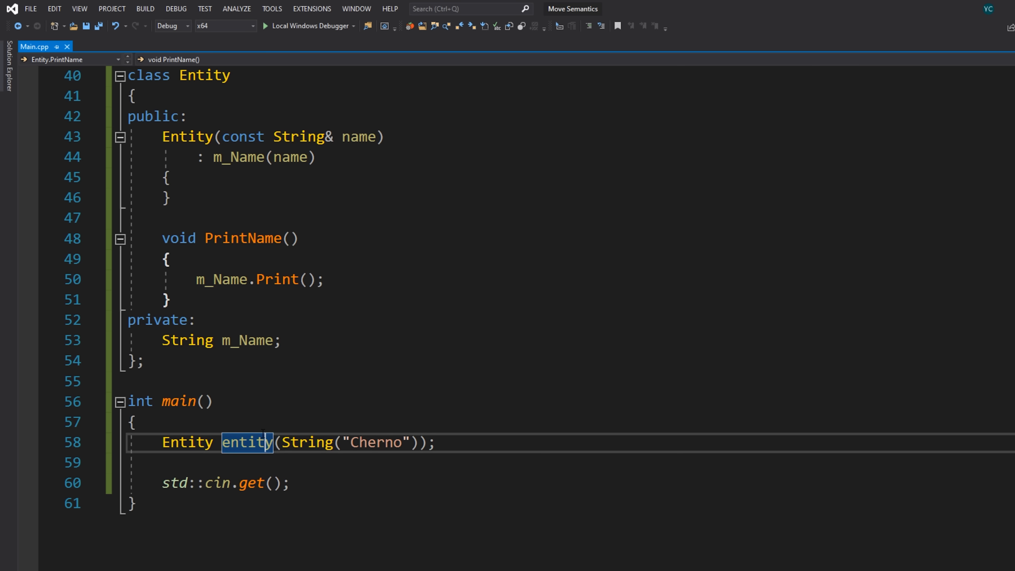
text(entity.)
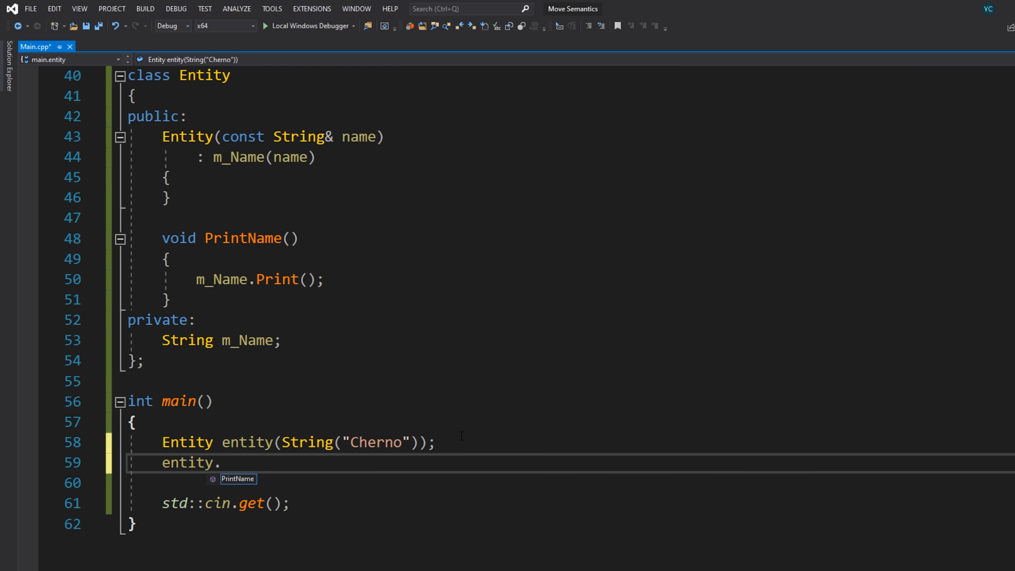
Complete the entity.PrintName() call and end Print with a printf("\n").
click(265, 26)
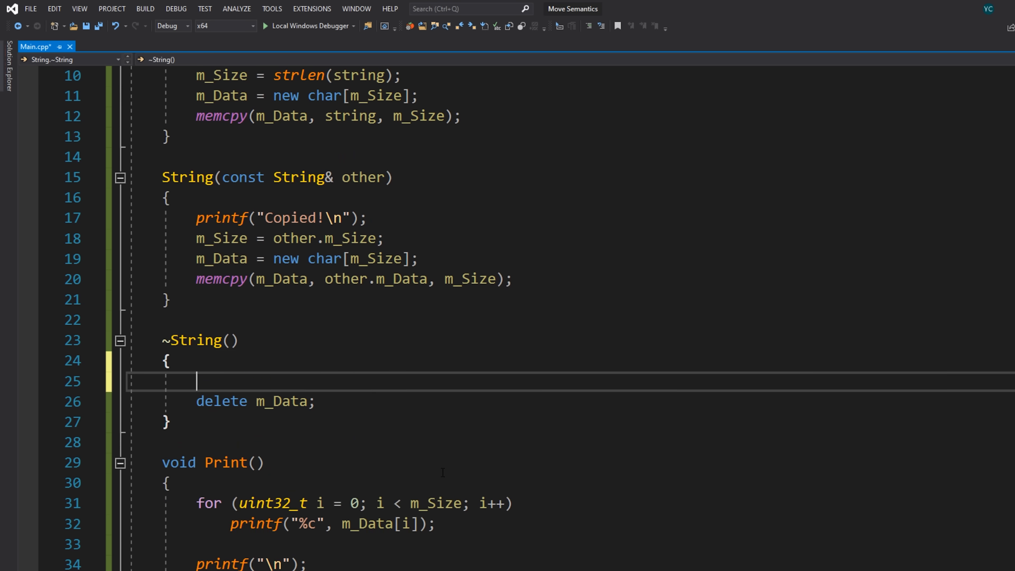
Make the destructor print Destroyed! and review the entity construction line in main.
text(printf("Ders!\n");)
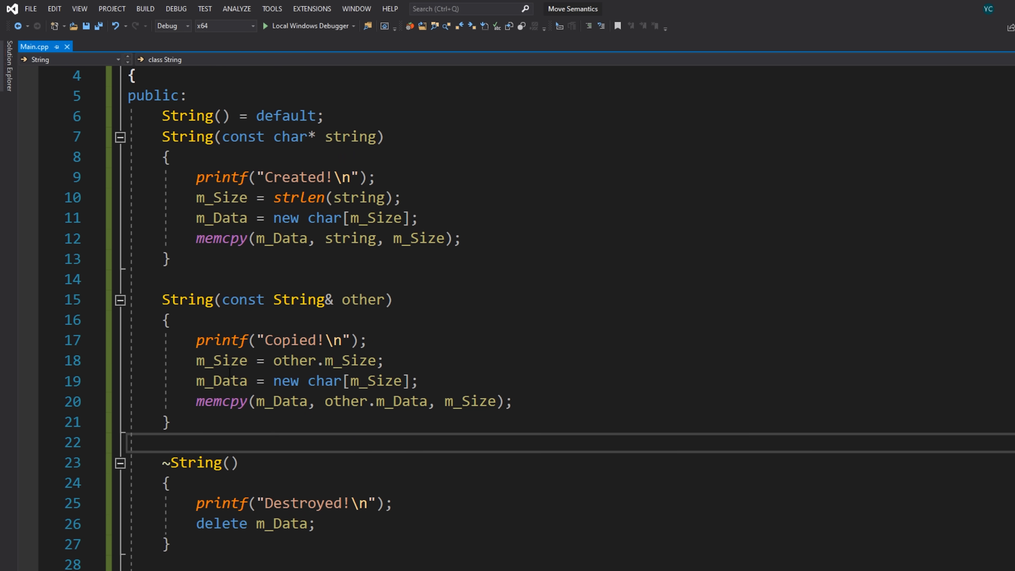
scroll(down, 3)
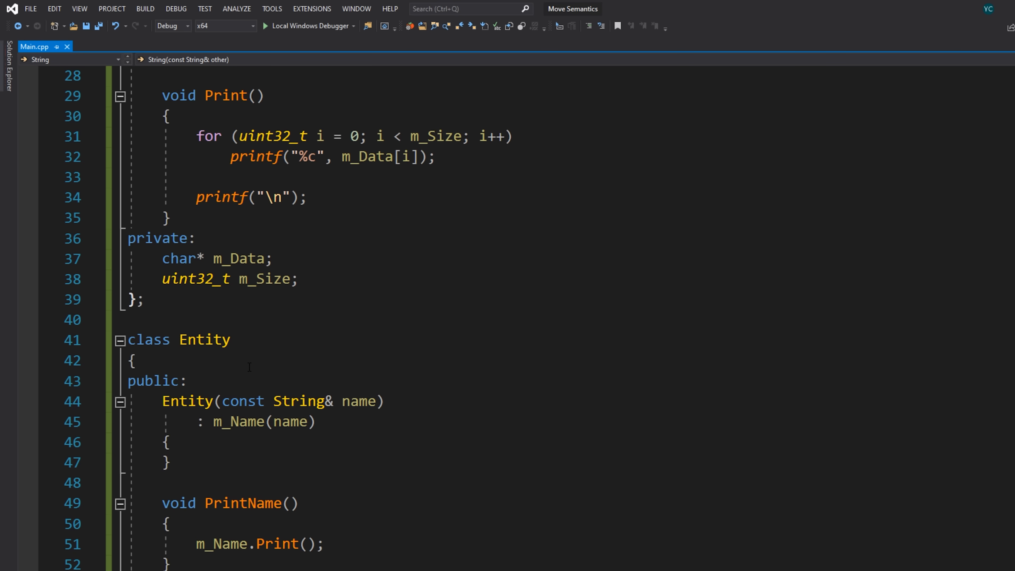
scroll(down, 3)
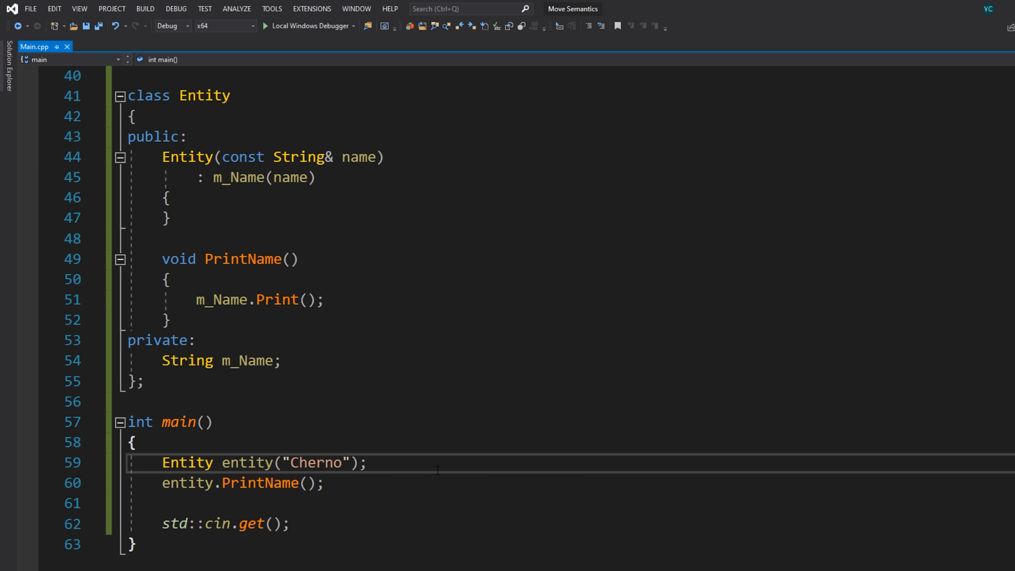
drag(162, 462, 368, 463)
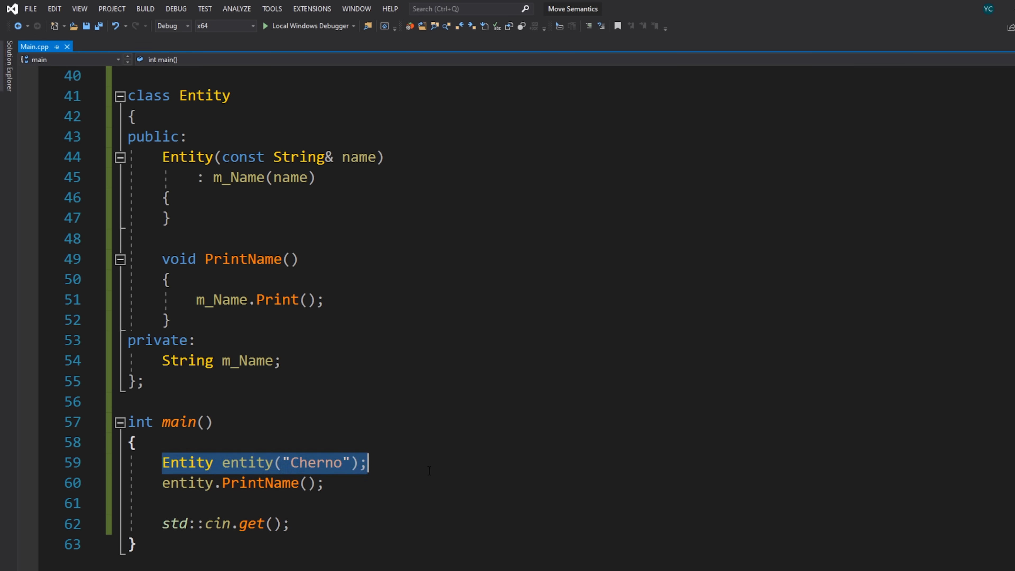
double_click(317, 462)
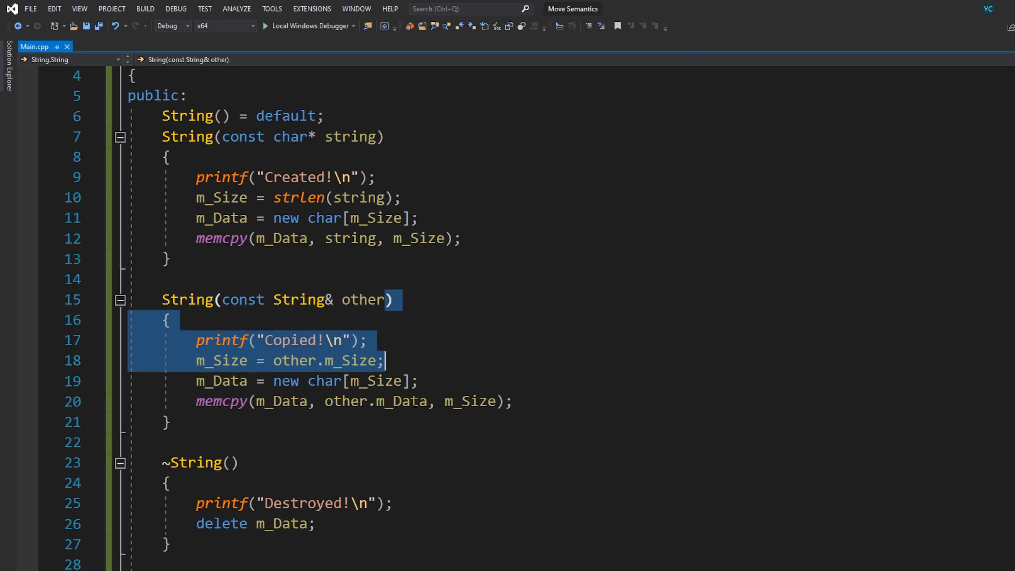
scroll(down, 3)
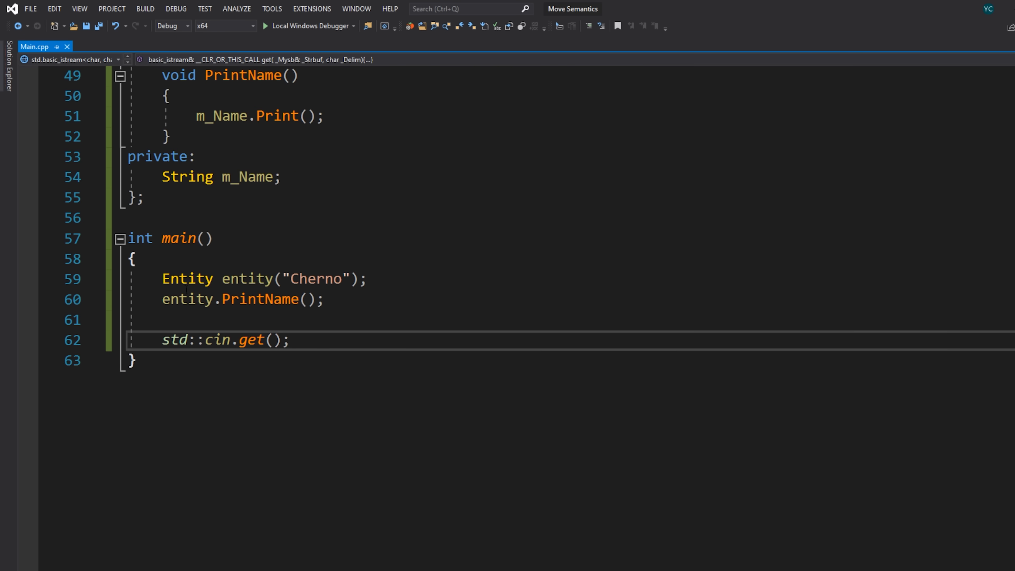
Inspect the "Cherno" literal passed to entity and add an empty String(String&& other) move constructor.
double_click(315, 278)
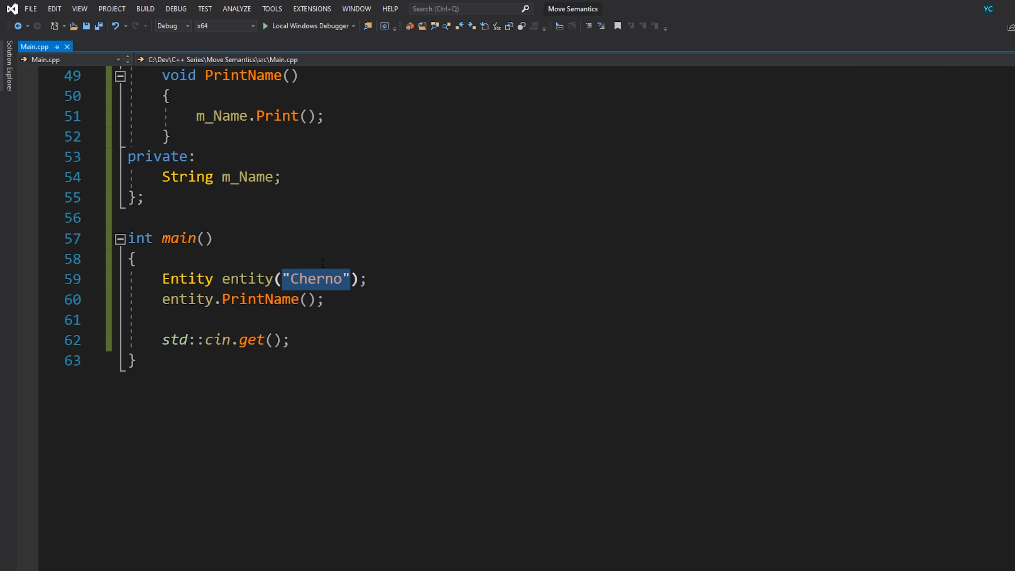
mouse_move(180, 238)
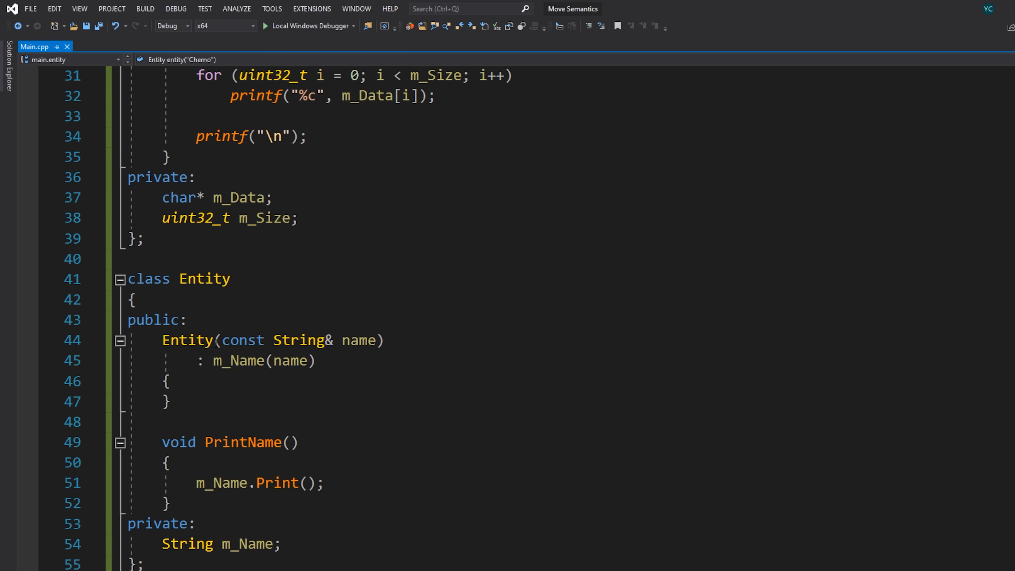
click(242, 361)
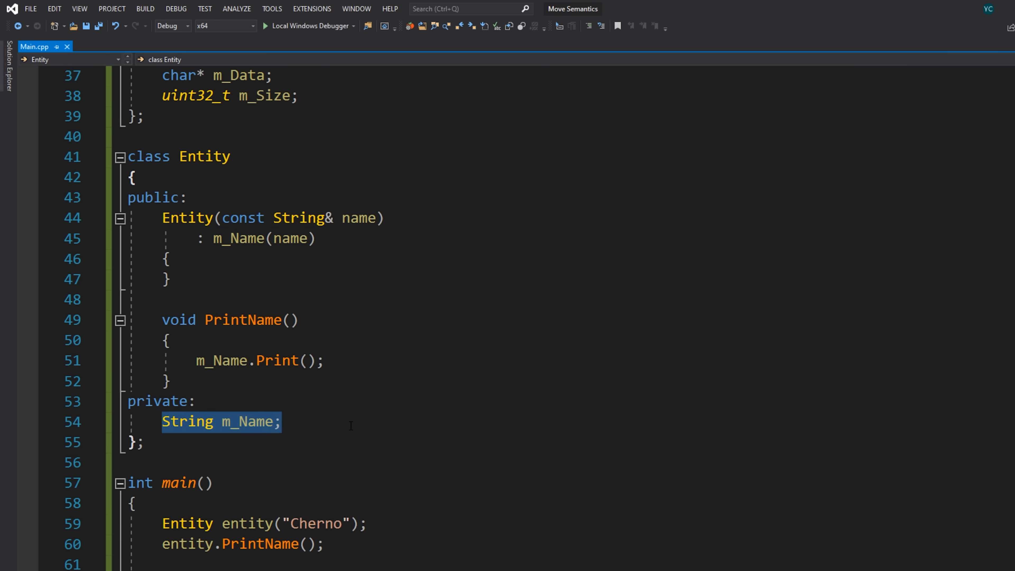
scroll(down, 3)
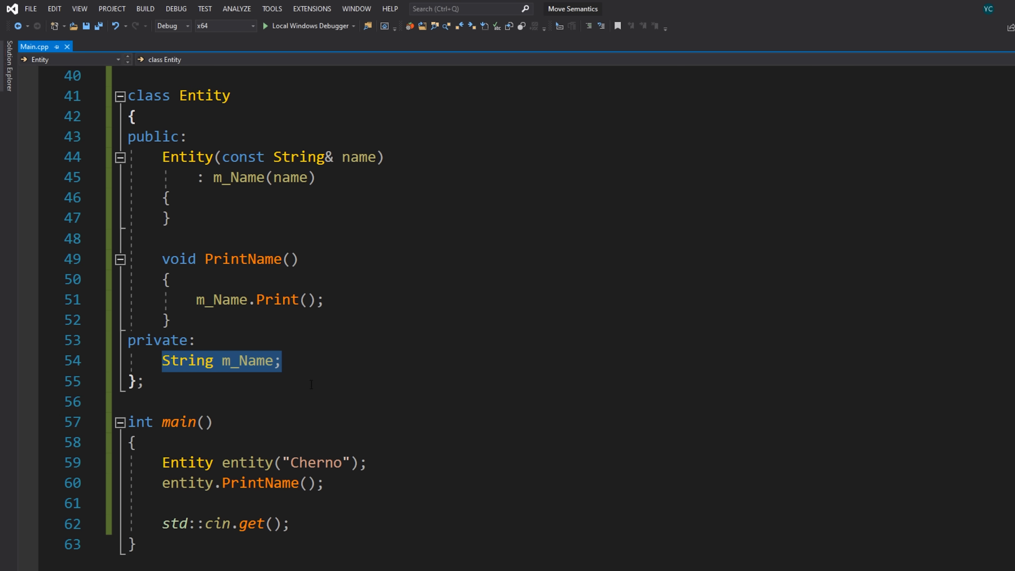
click(290, 464)
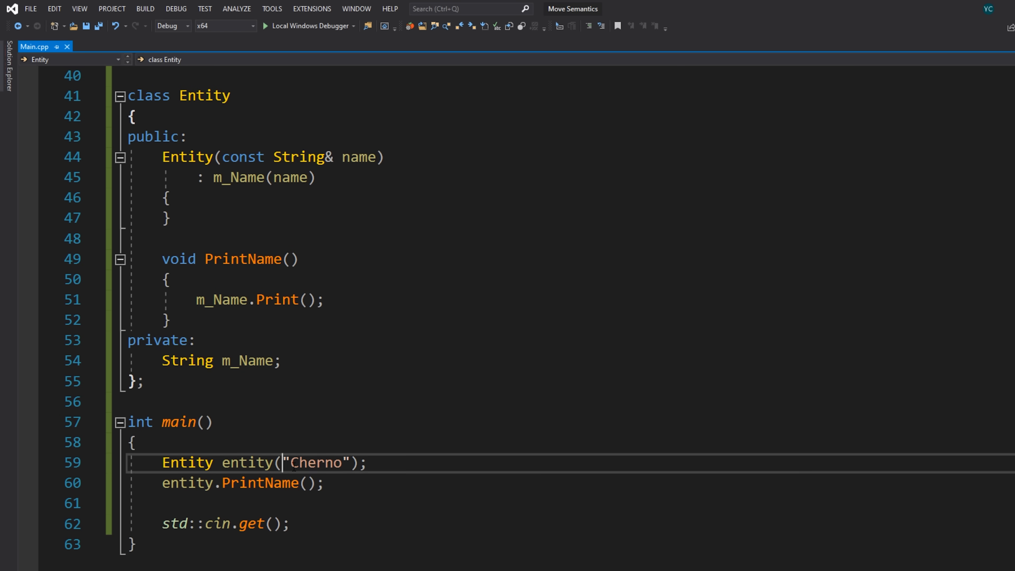
double_click(317, 462)
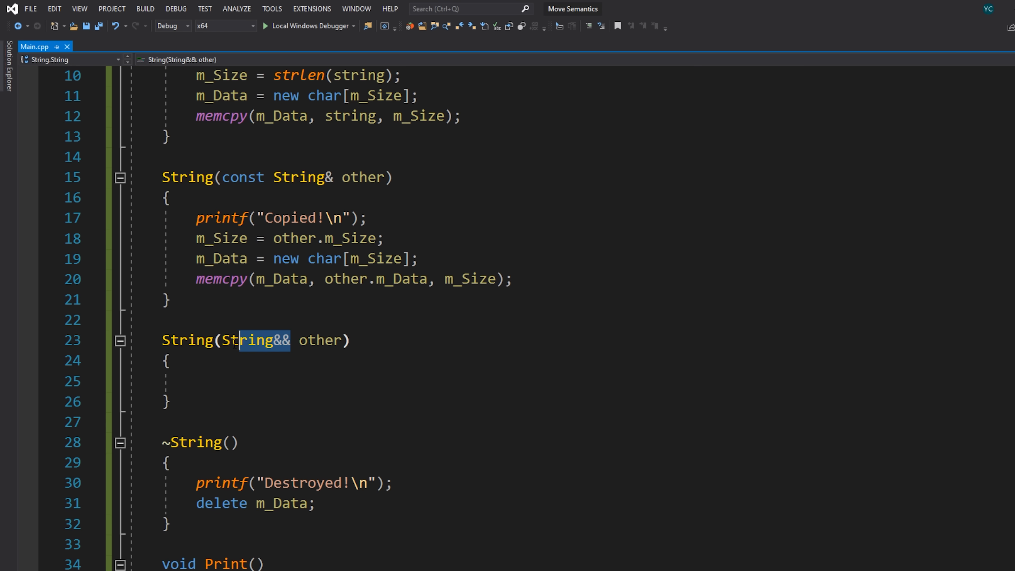
Mark the String(String&& other) move constructor noexcept.
scroll(down, 3)
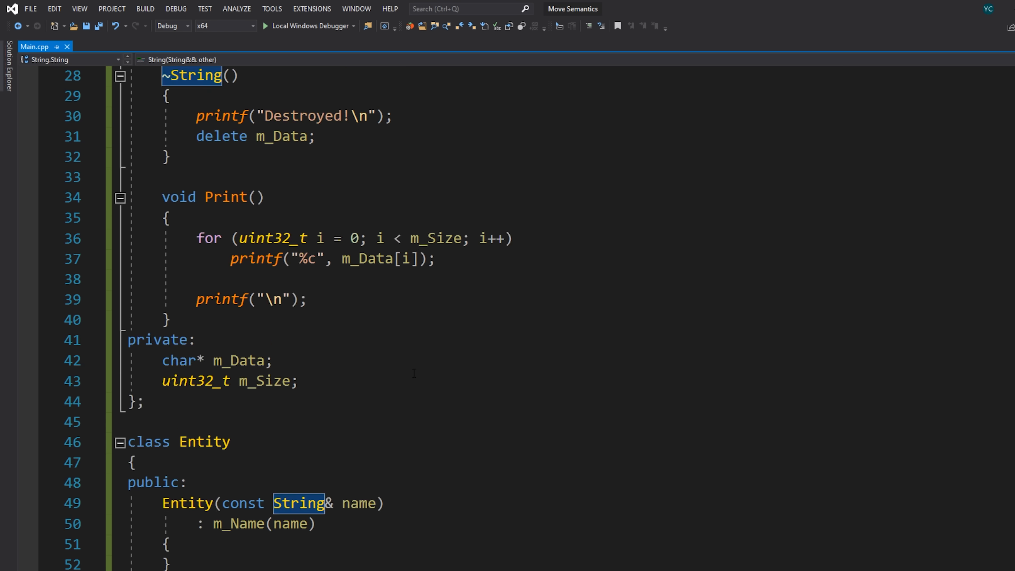
scroll(down, 3)
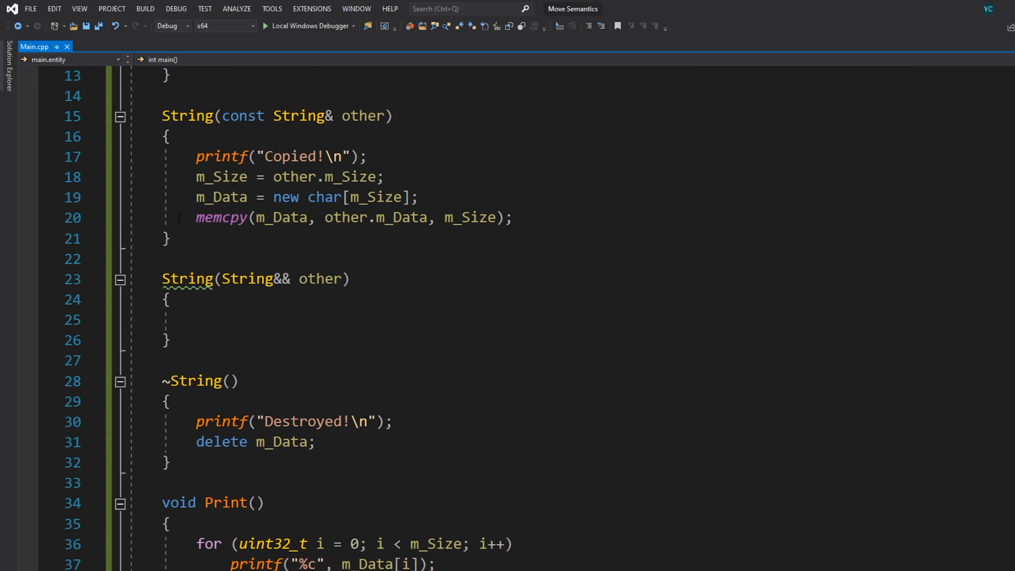
text(noexcept)
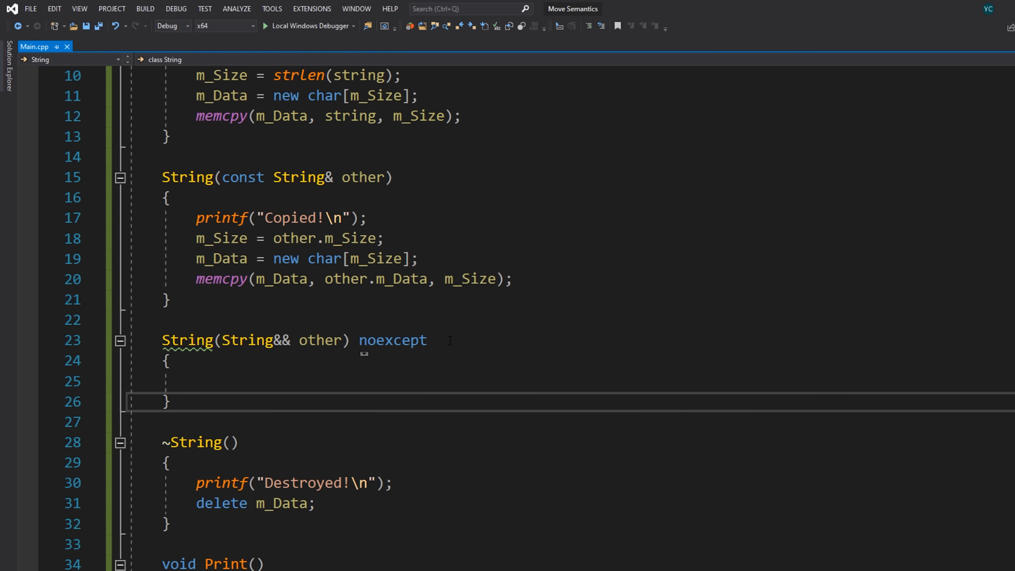
scroll(down, 3)
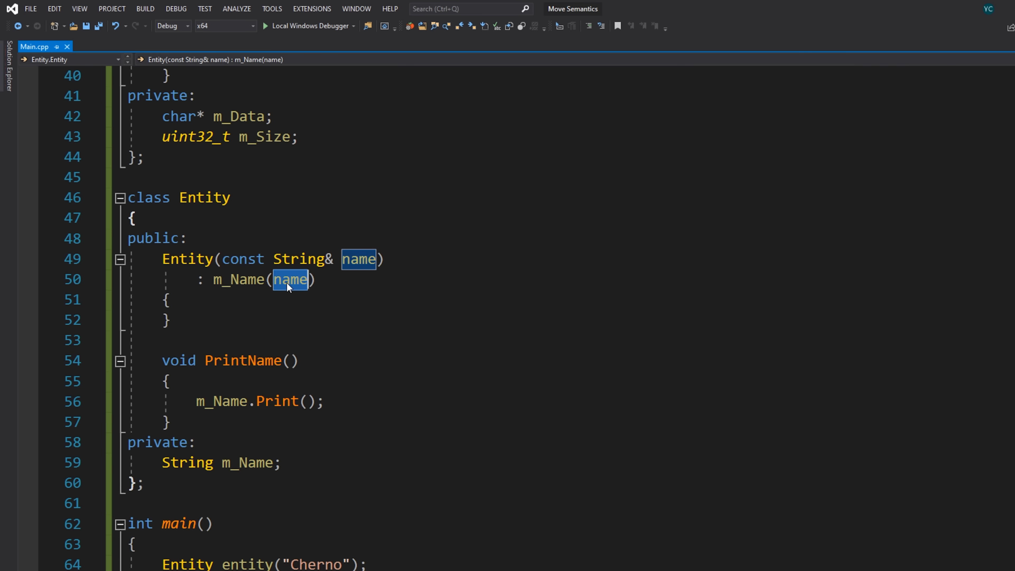
Add a second Entity constructor taking String&& name with the m_Name(name) initializer.
click(291, 280)
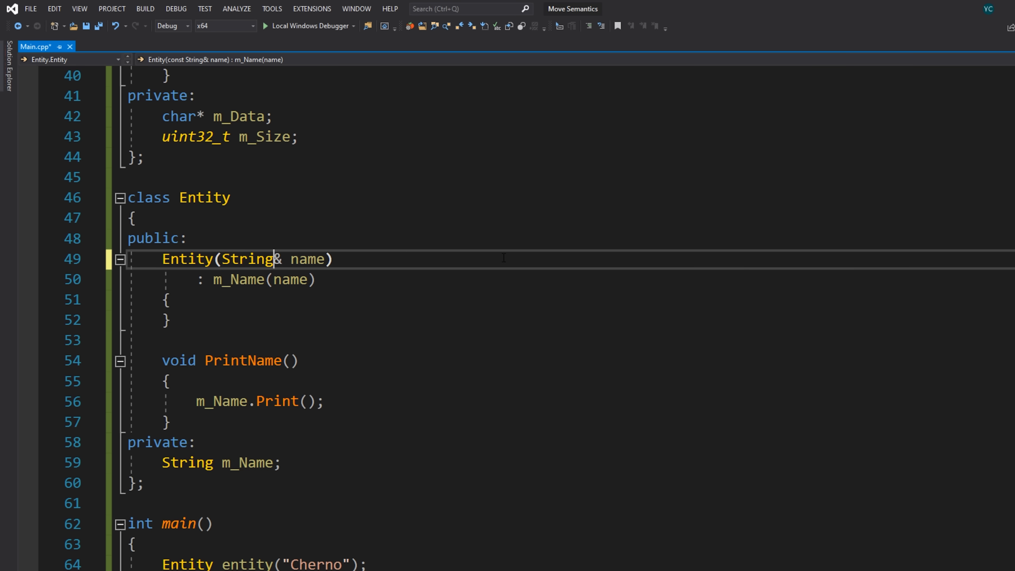
text(&)
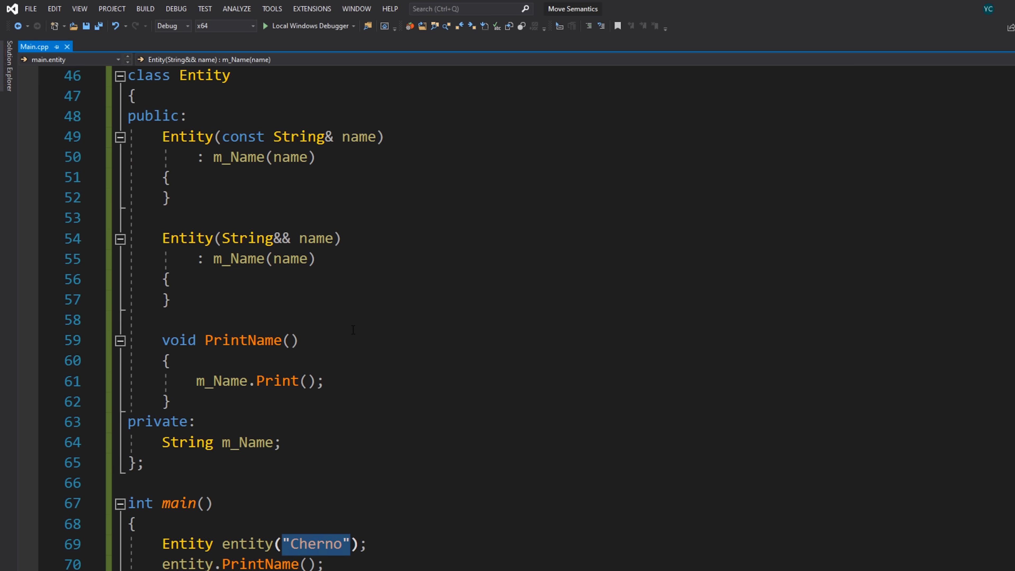
scroll(up, 3)
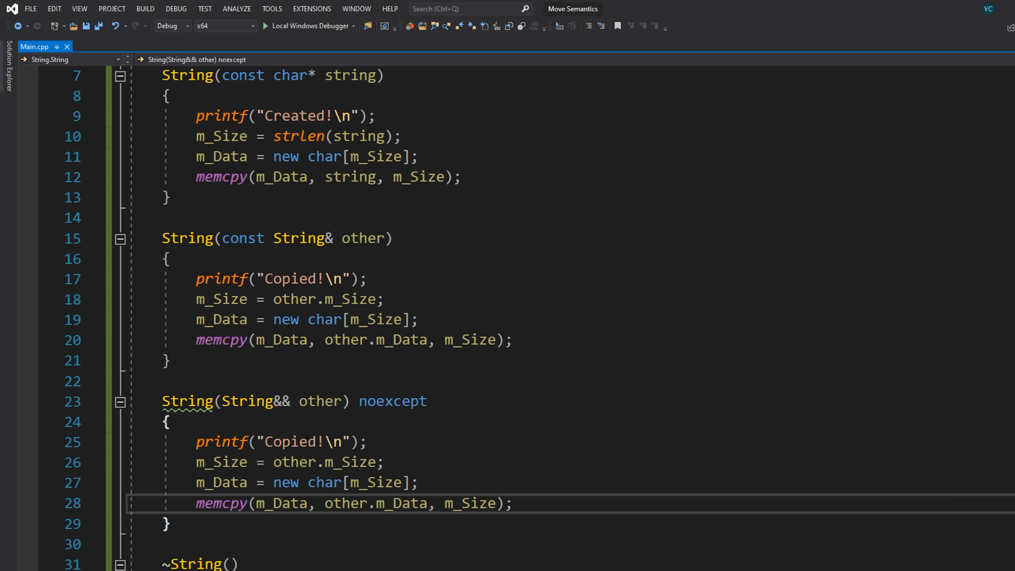
Change the message to Moved! and assign m_Data = other.m_Data directly.
text(Moved)
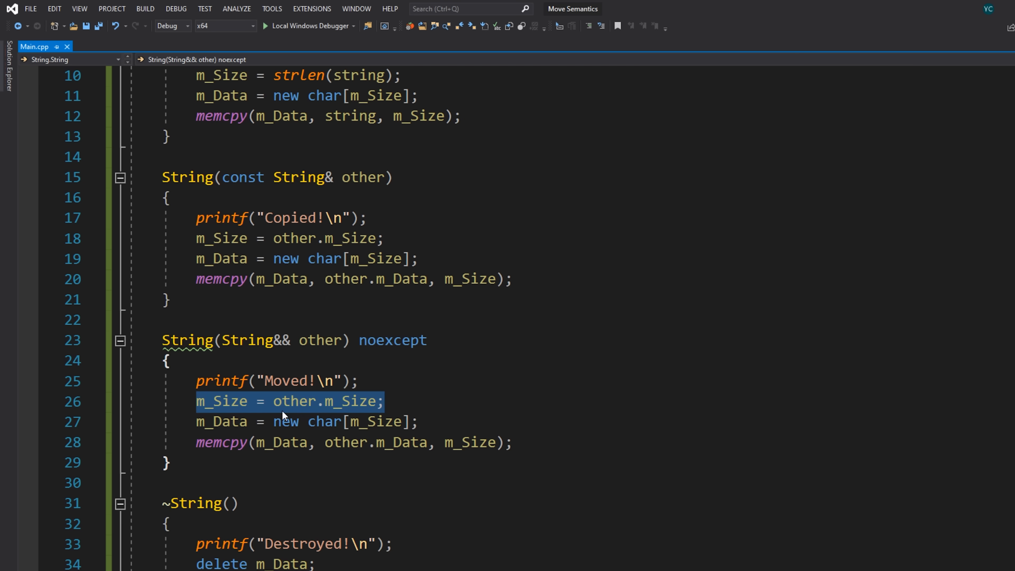
text(m_Data = m;)
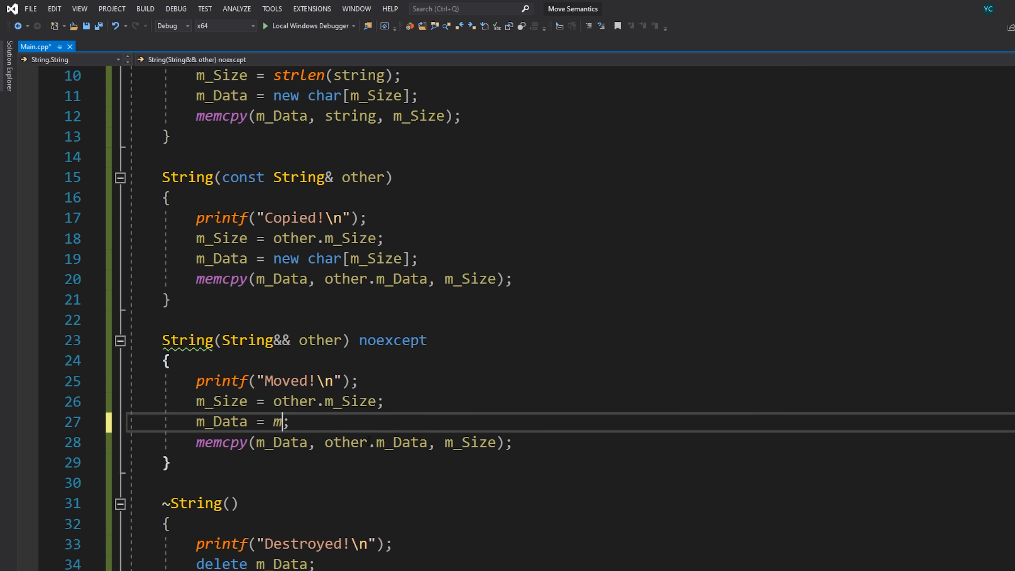
text(_Data)
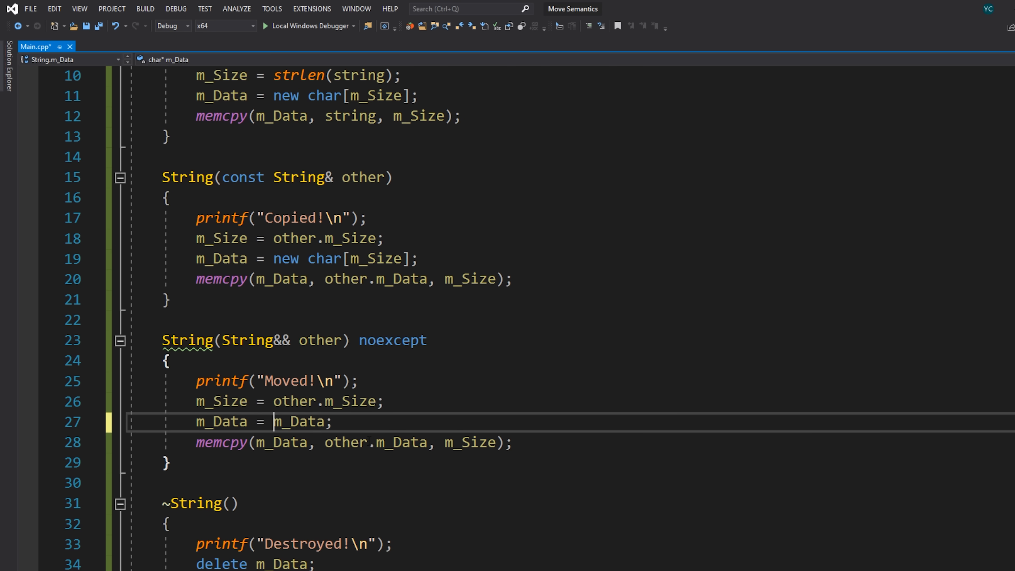
text(other.)
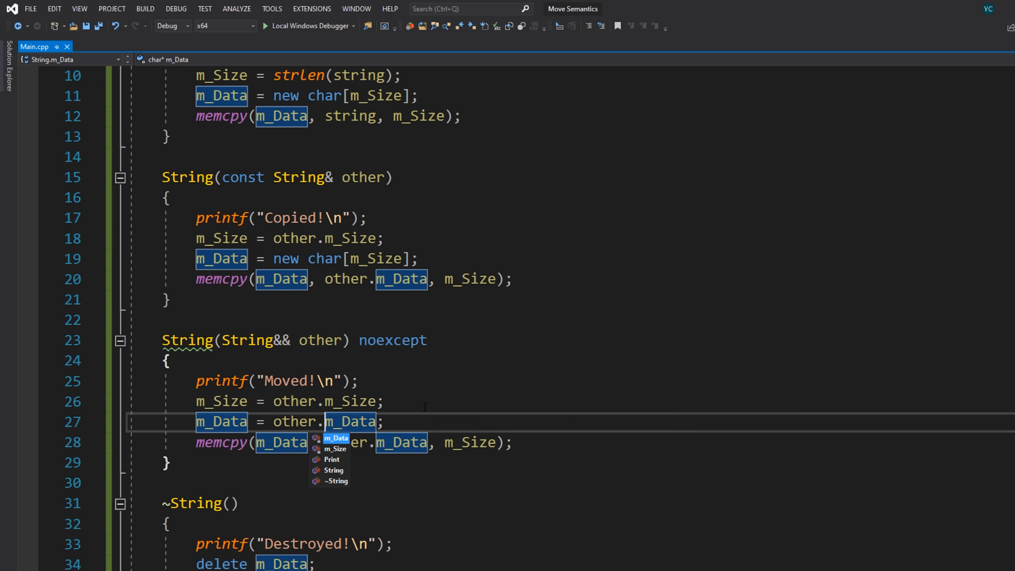
key(Escape)
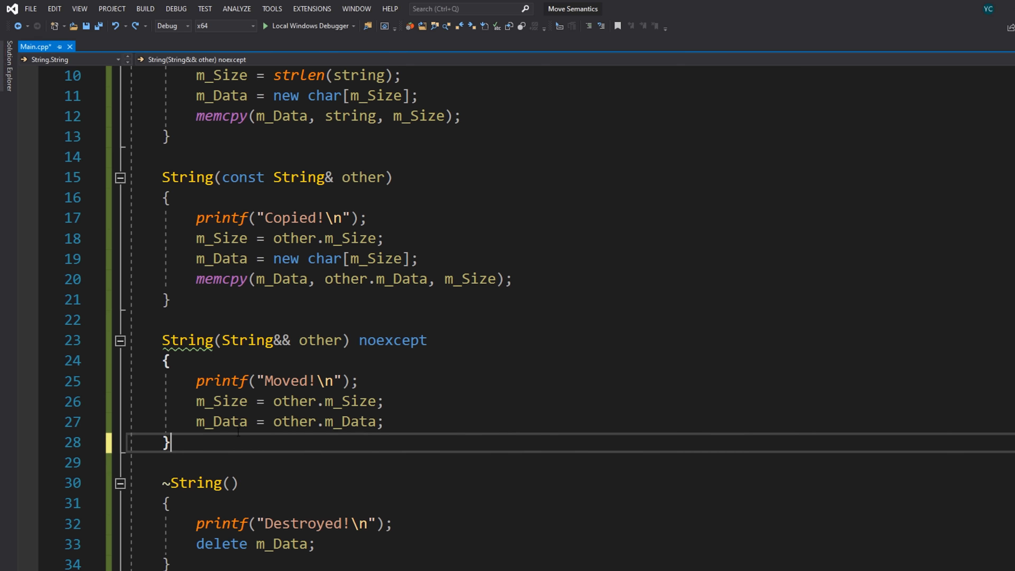
click(350, 422)
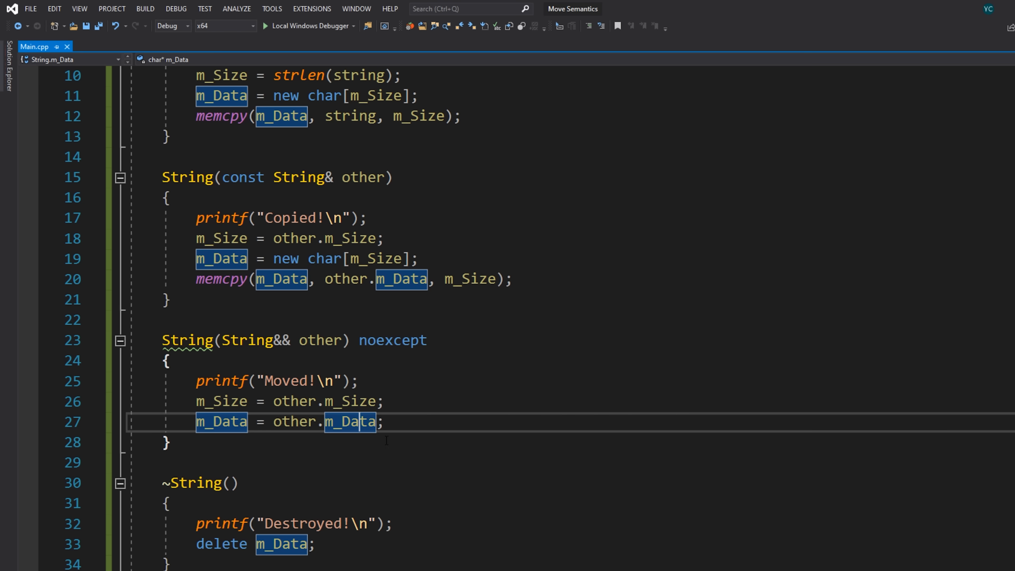
Remove the allocation and memcpy so the move constructor only takes other's pointer.
scroll(down, 3)
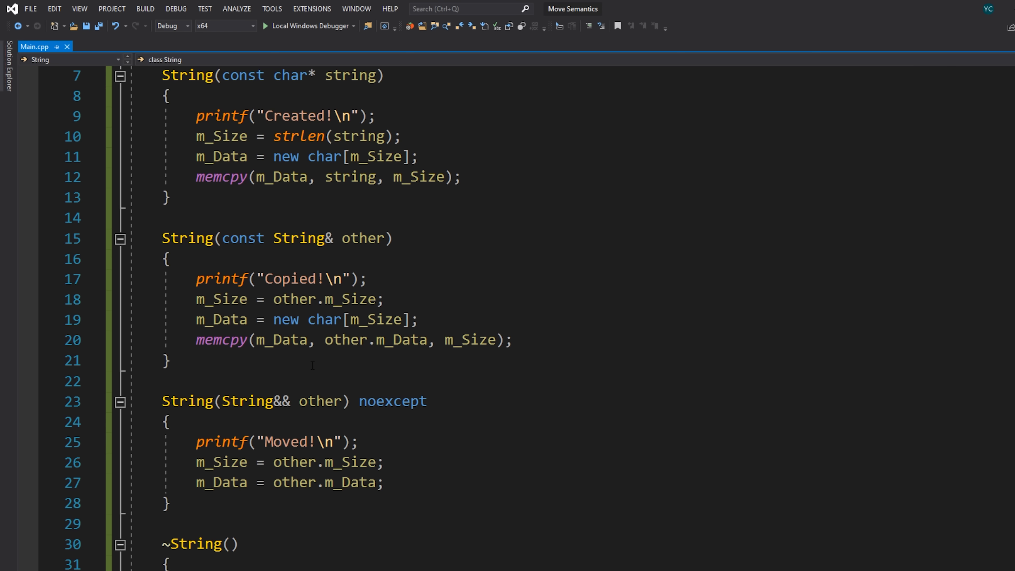
scroll(down, 3)
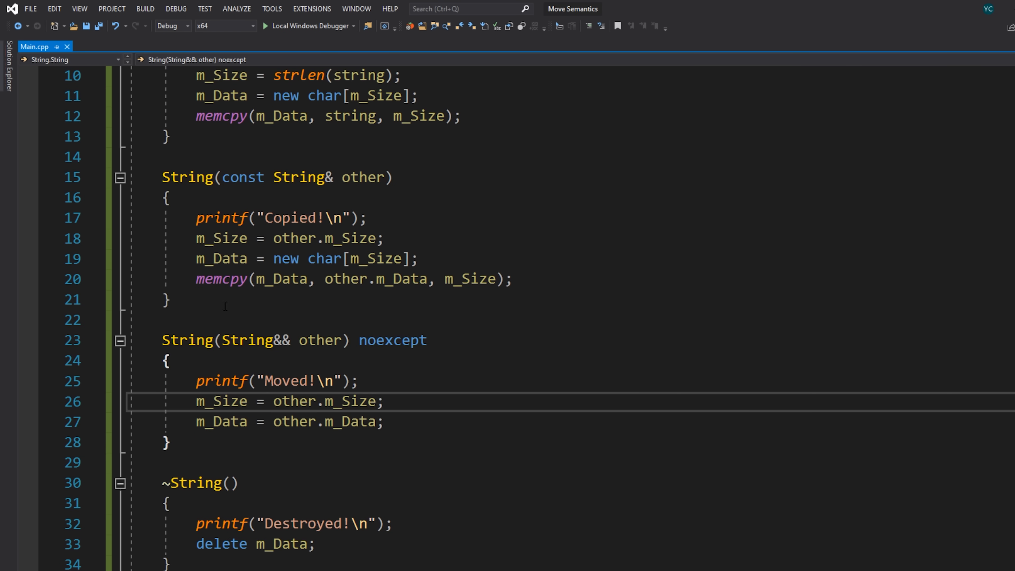
double_click(220, 279)
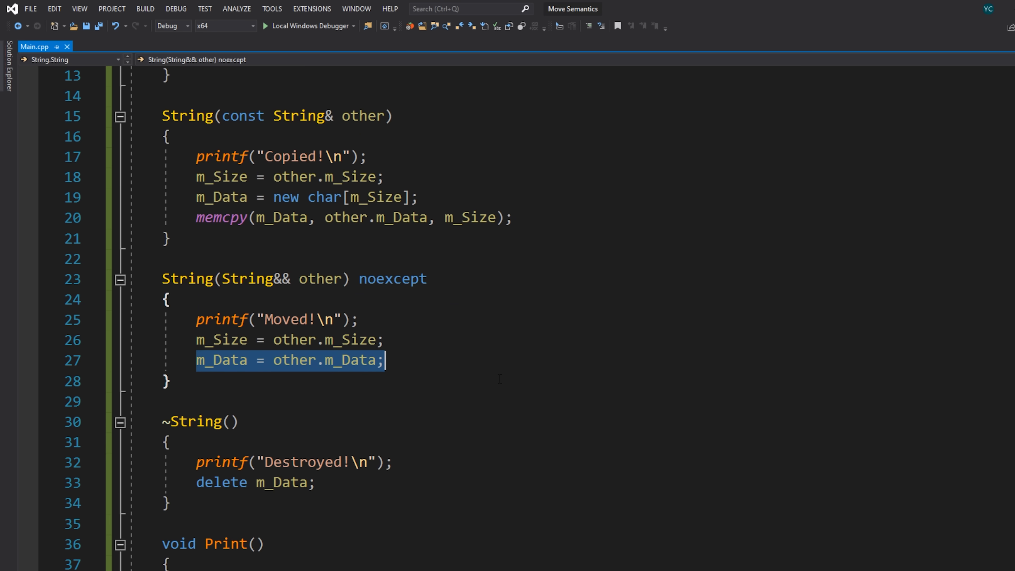
mouse_move(497, 343)
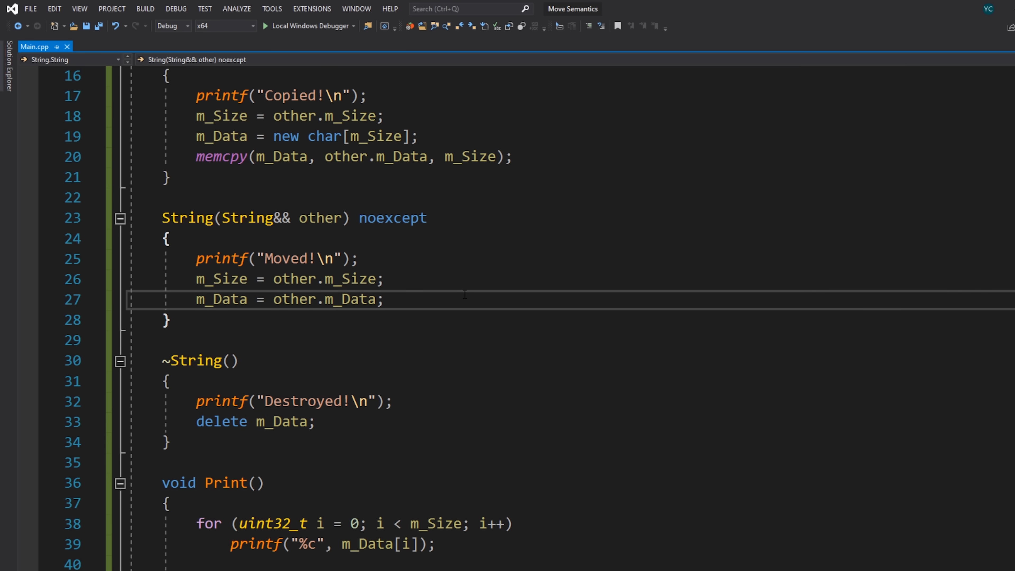
Add other.m_Size = 0; and other.m_Data = nullptr; to null out the moved-from String.
key(enter)
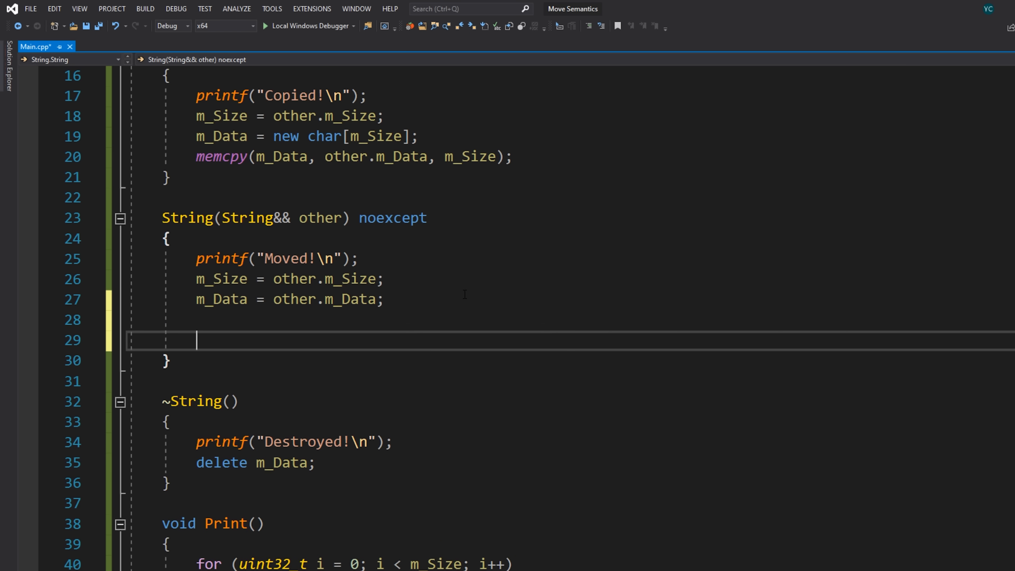
double_click(319, 217)
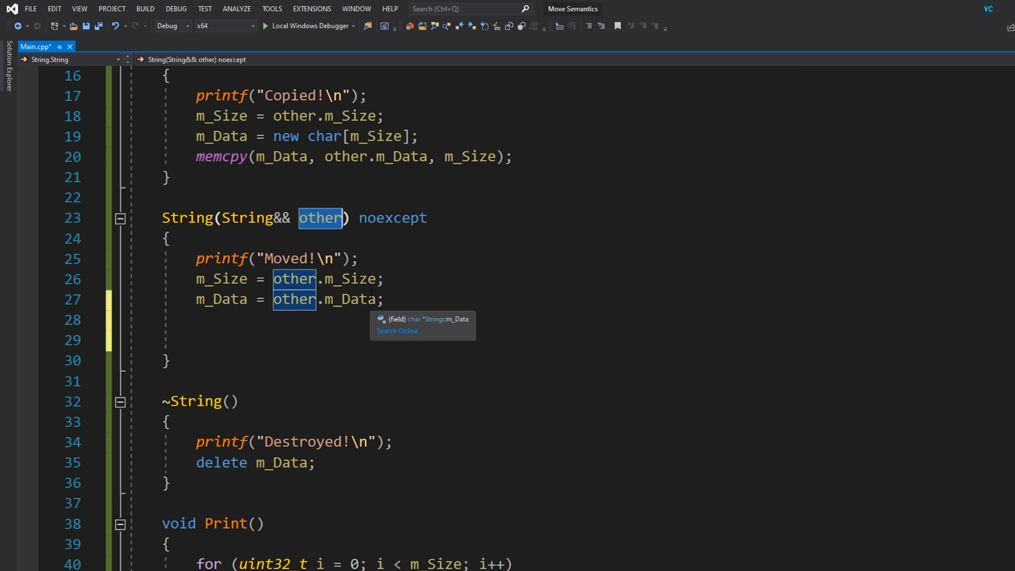
text(othe)
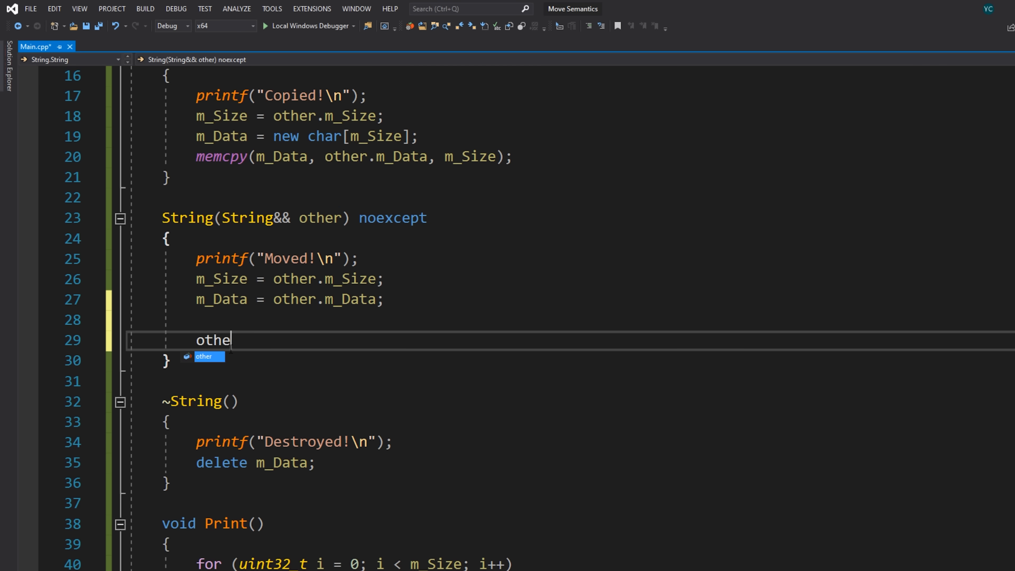
text(r.m_Data = b)
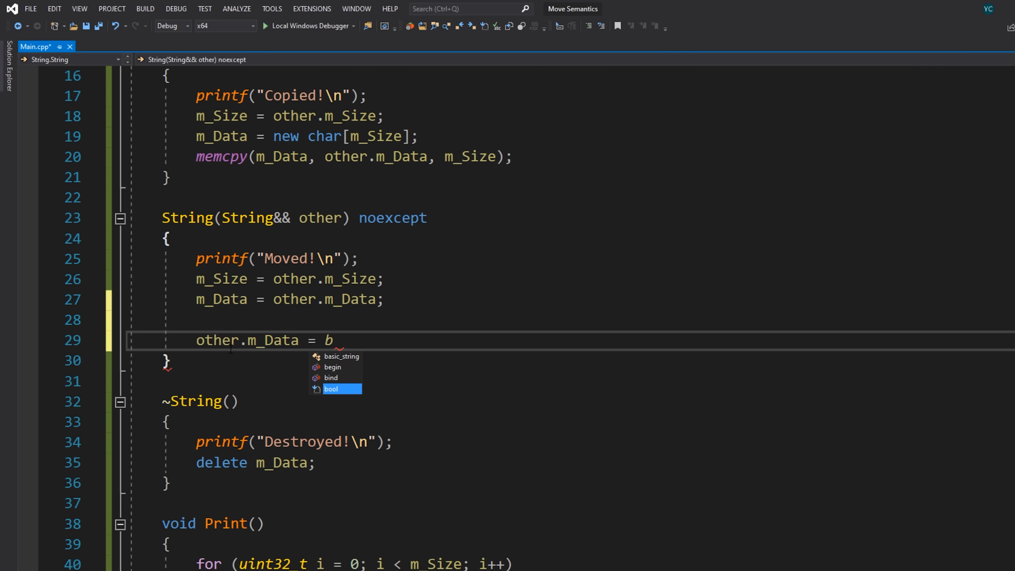
text(nullptr;)
text(other.m_Size)
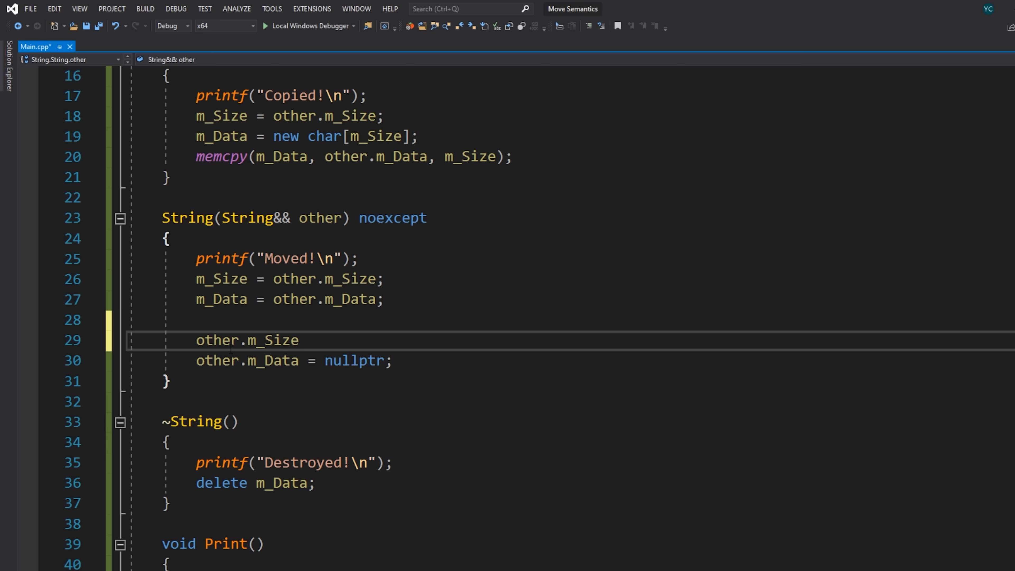
text(= 0;)
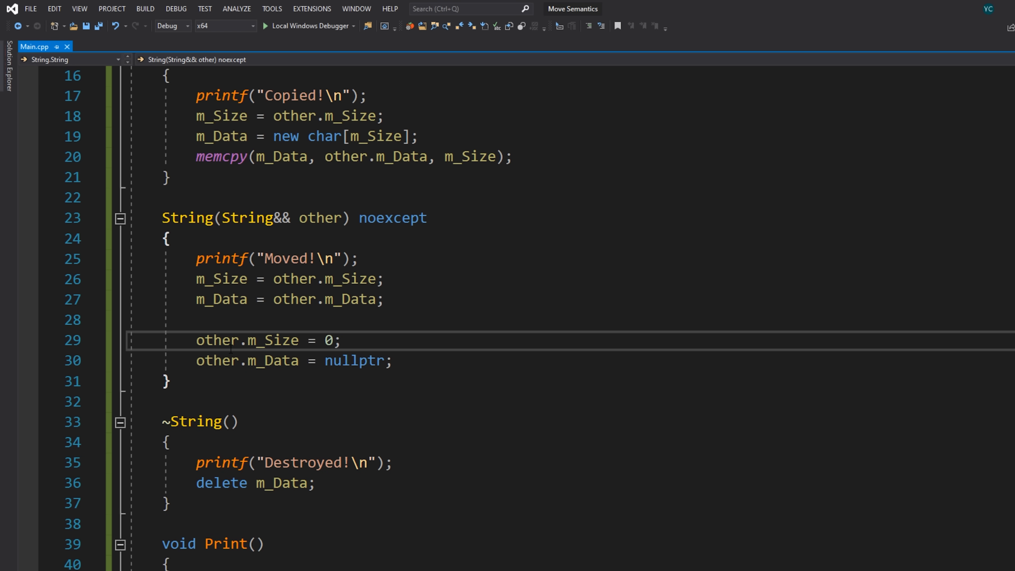
drag(196, 340, 393, 361)
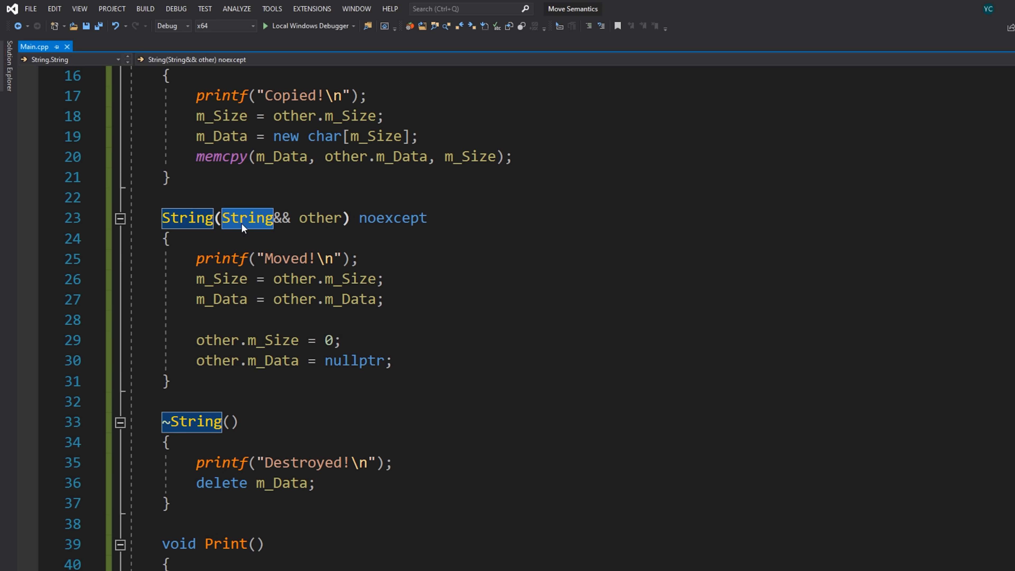
scroll(down, 3)
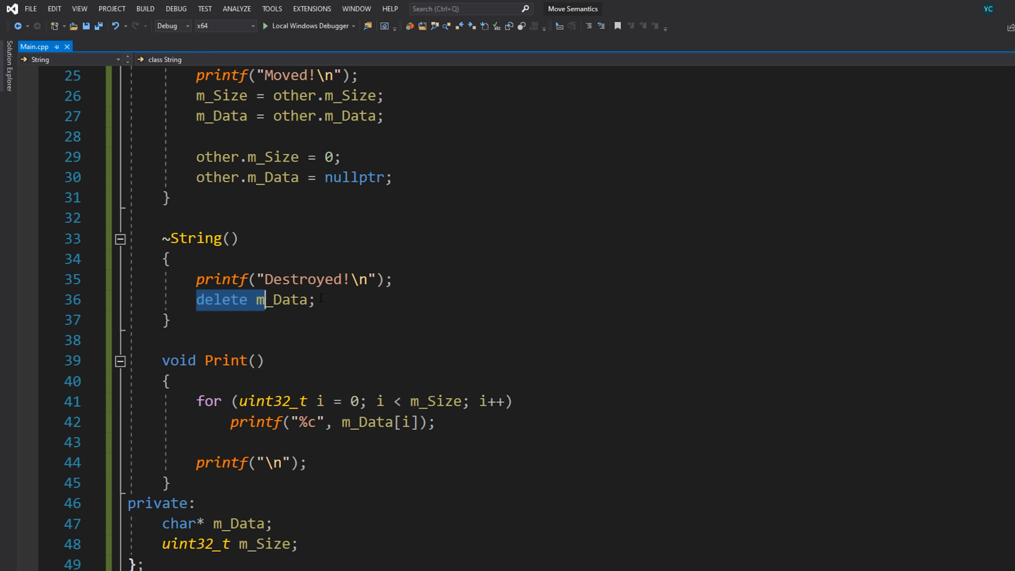
double_click(355, 299)
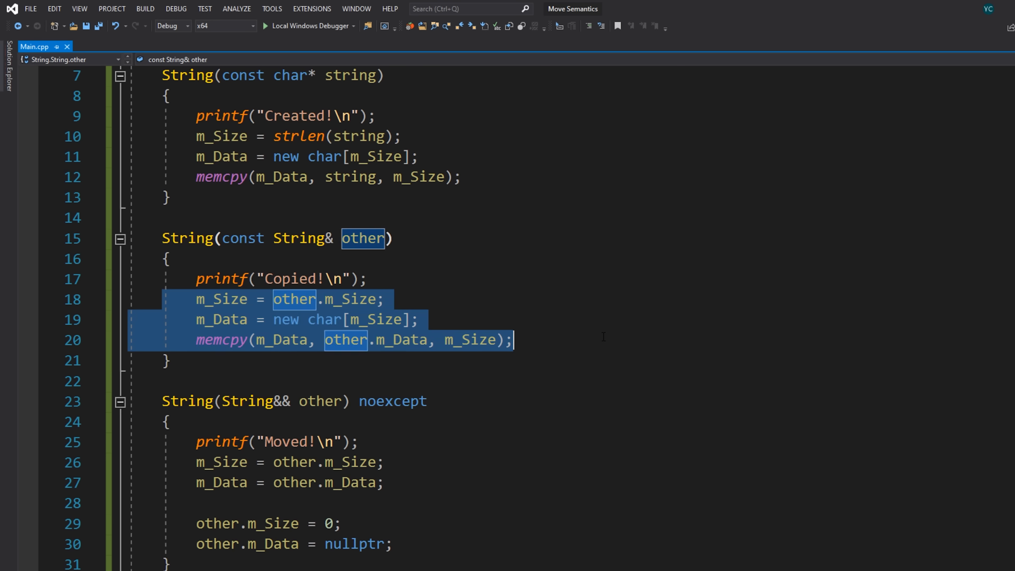
scroll(down, 3)
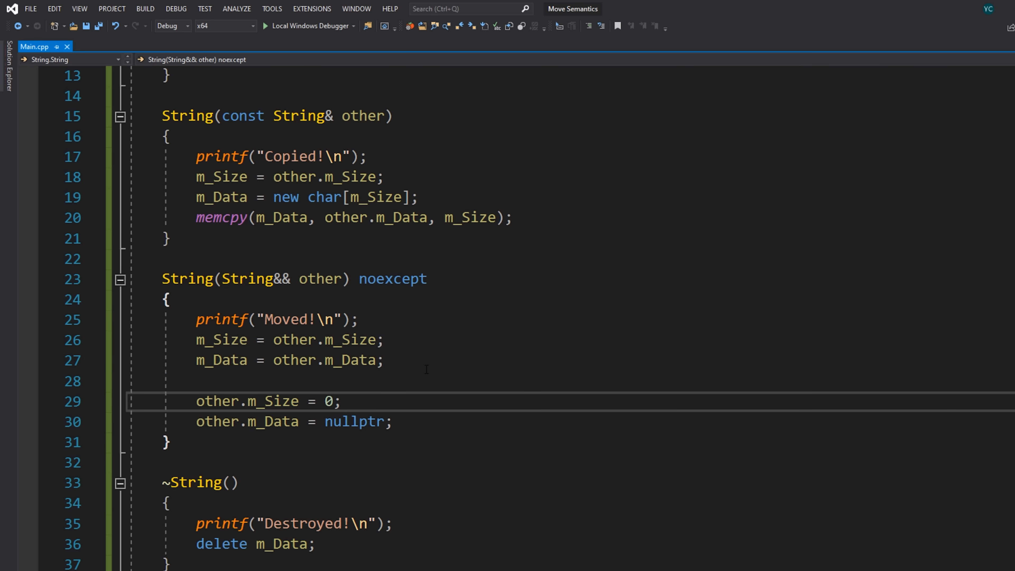
scroll(down, 3)
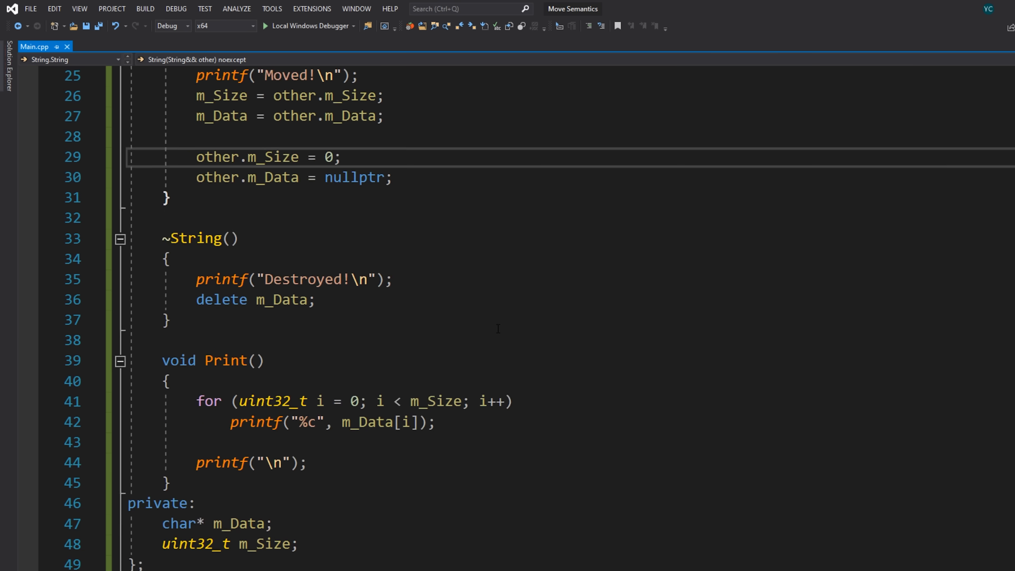
scroll(down, 3)
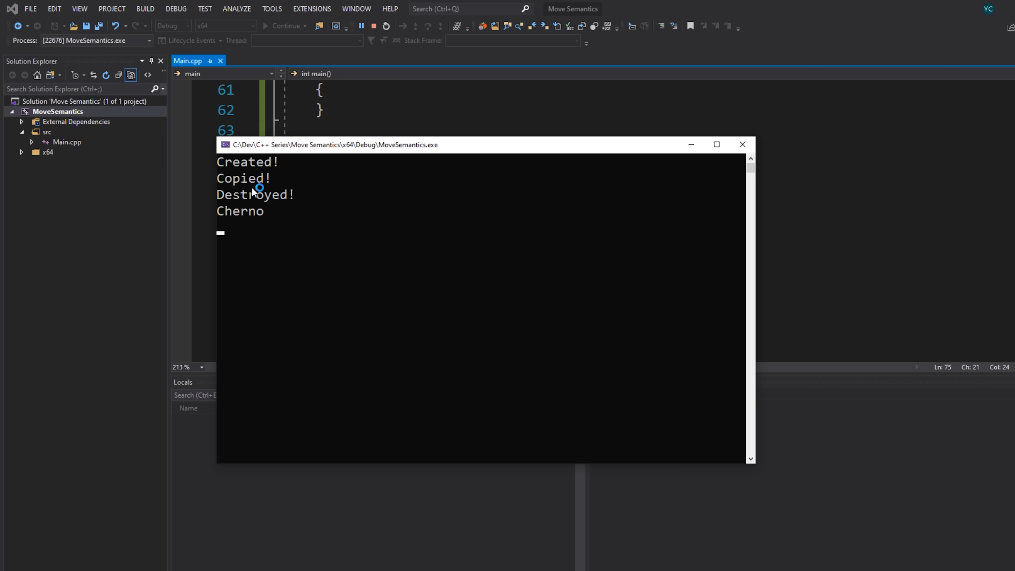
double_click(241, 178)
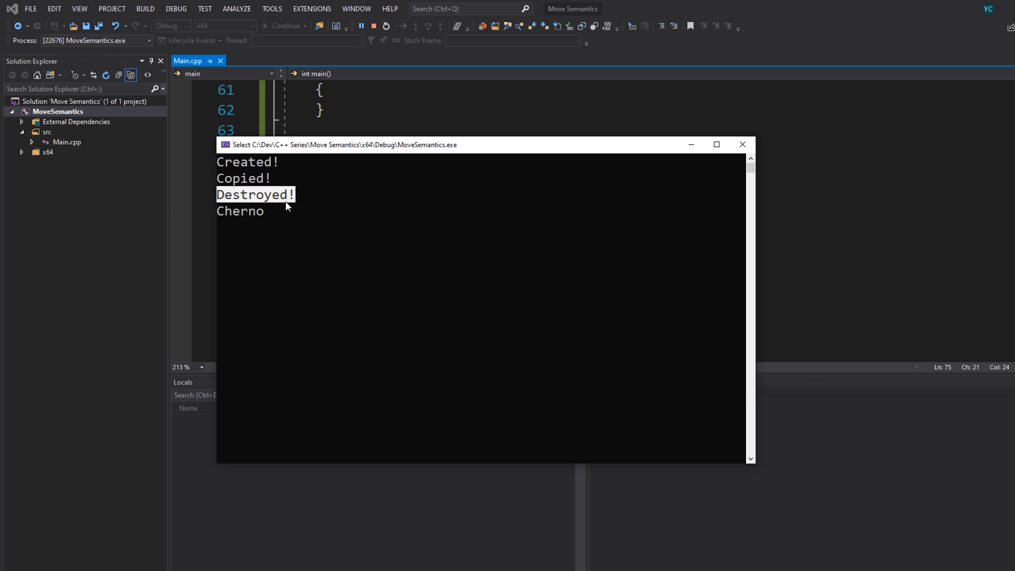
mouse_move(289, 208)
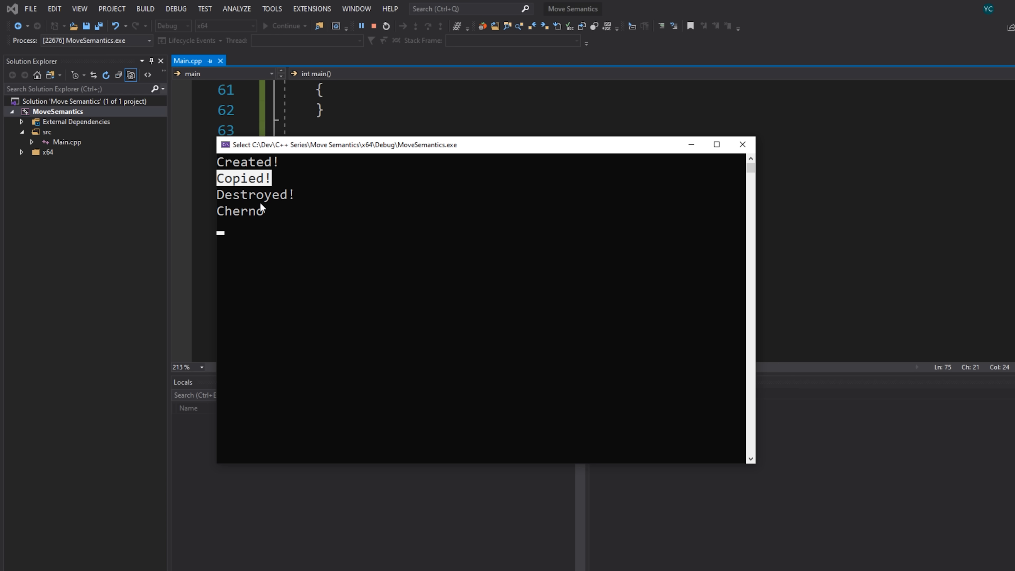
click(372, 26)
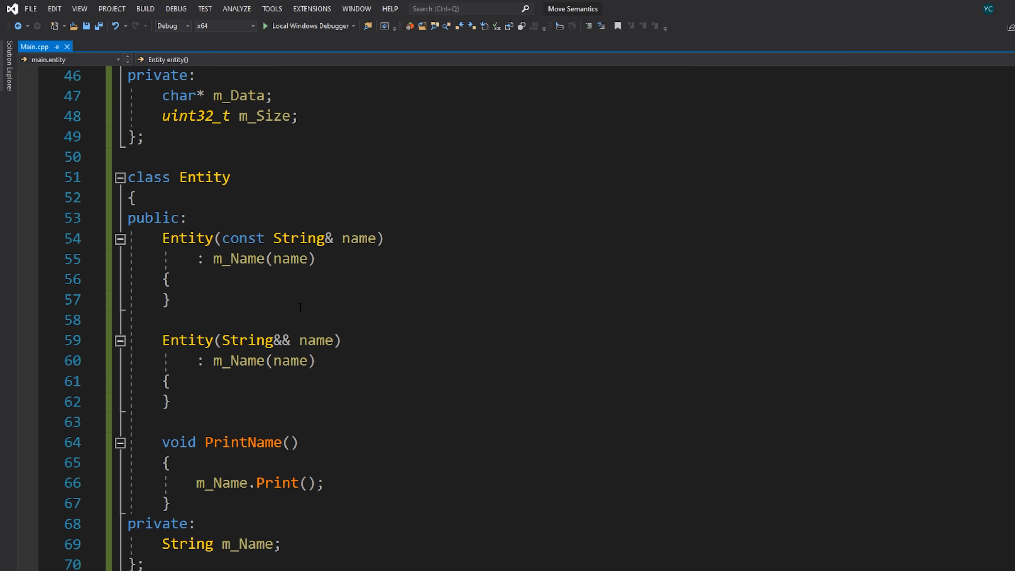
Change Entity(String&& name) to initialise m_Name with (String&&)name.
scroll(down, 3)
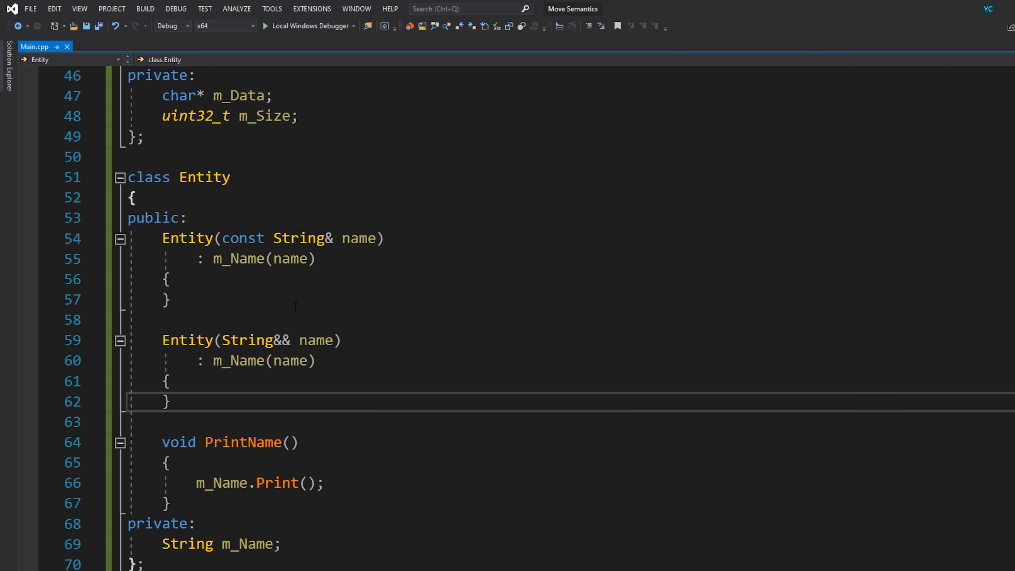
click(193, 544)
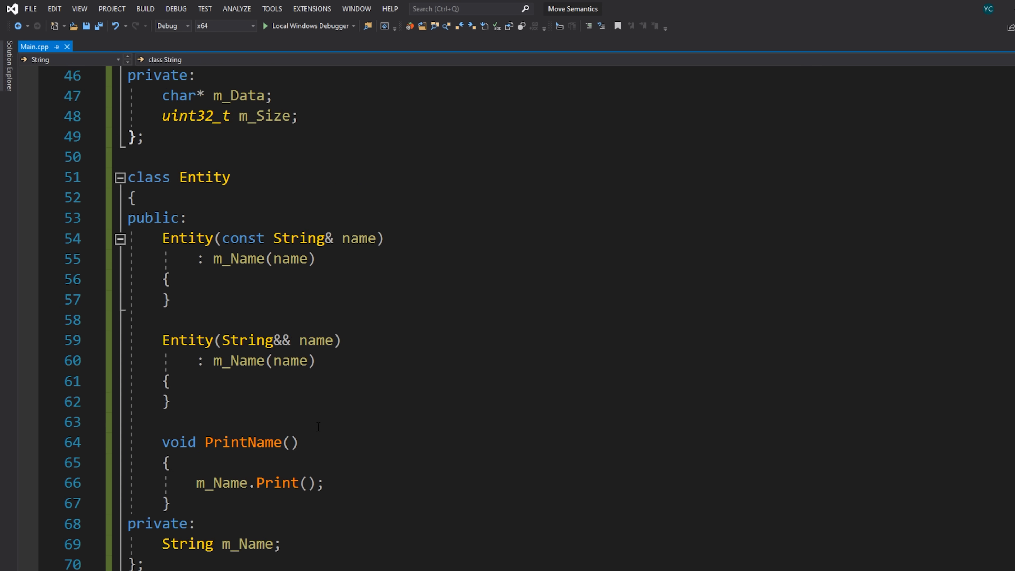
scroll(down, 3)
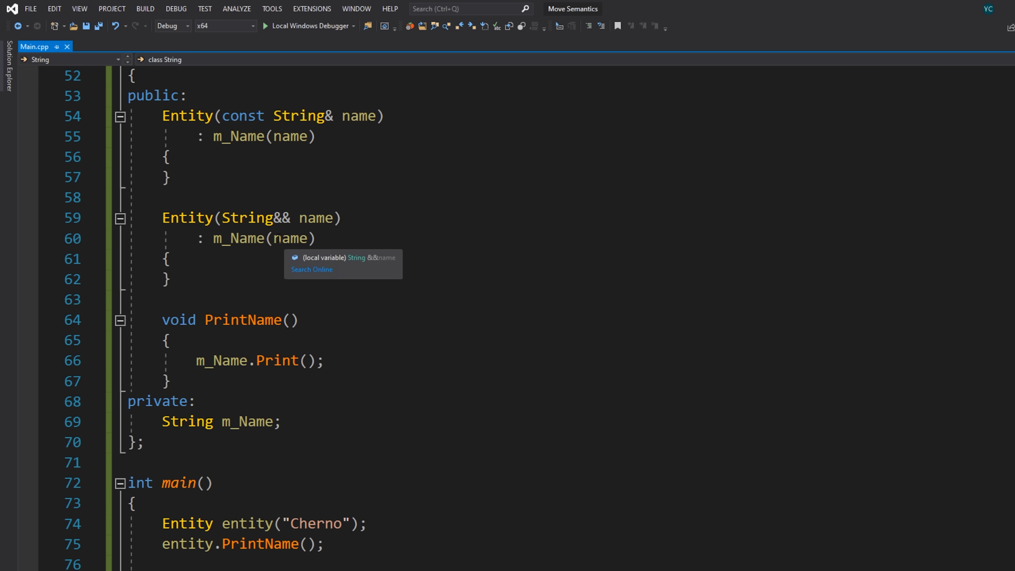
double_click(248, 218)
text((String&&)
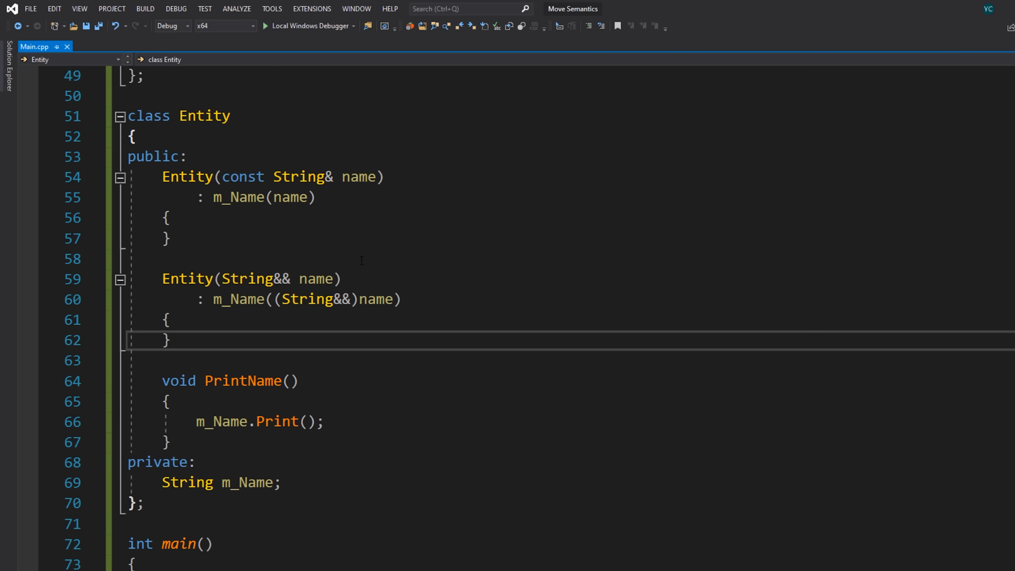
Replace the (String&&) cast with std::move(name) in the m_Name initialiser.
double_click(313, 299)
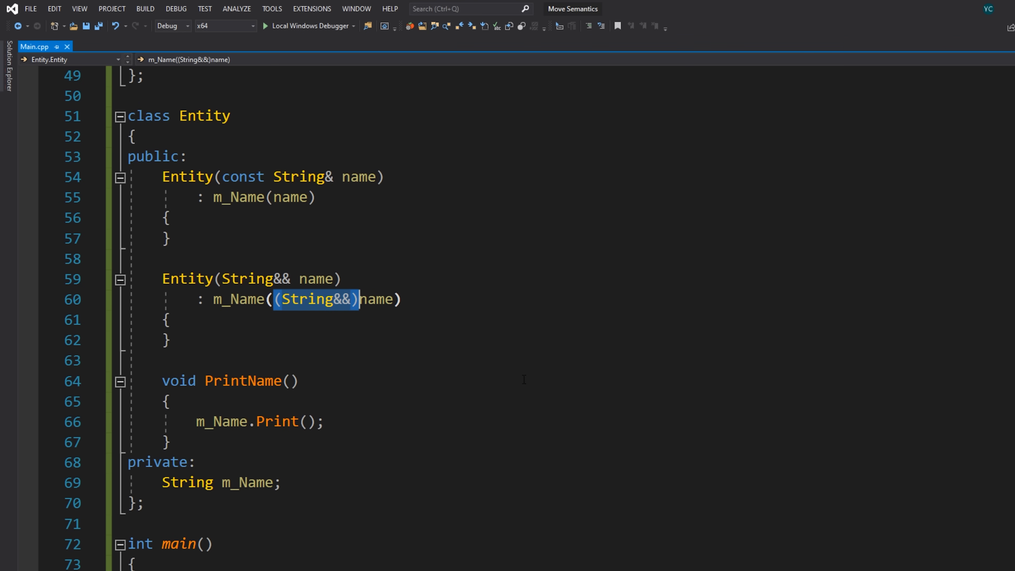
text(std::move)
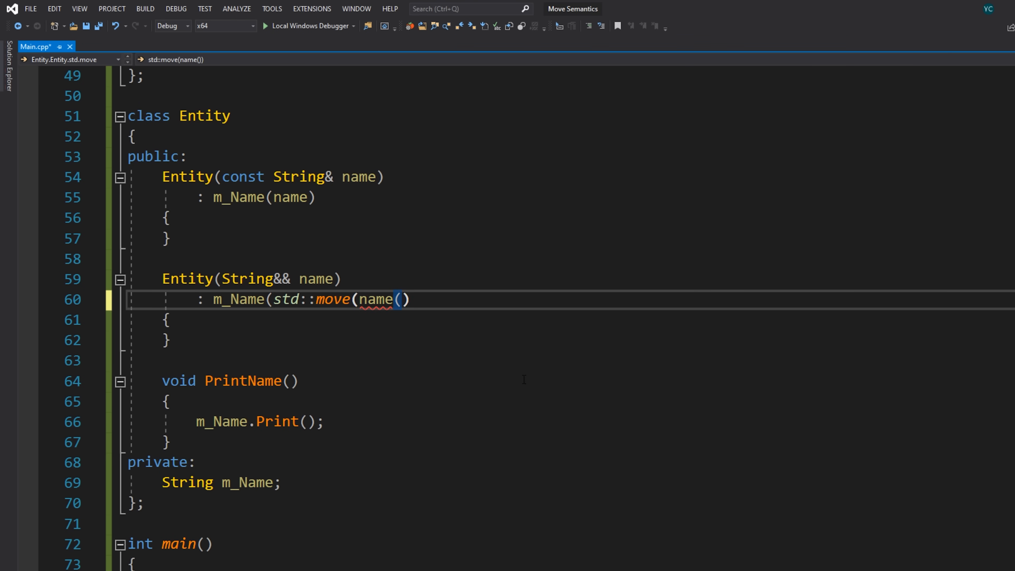
text())
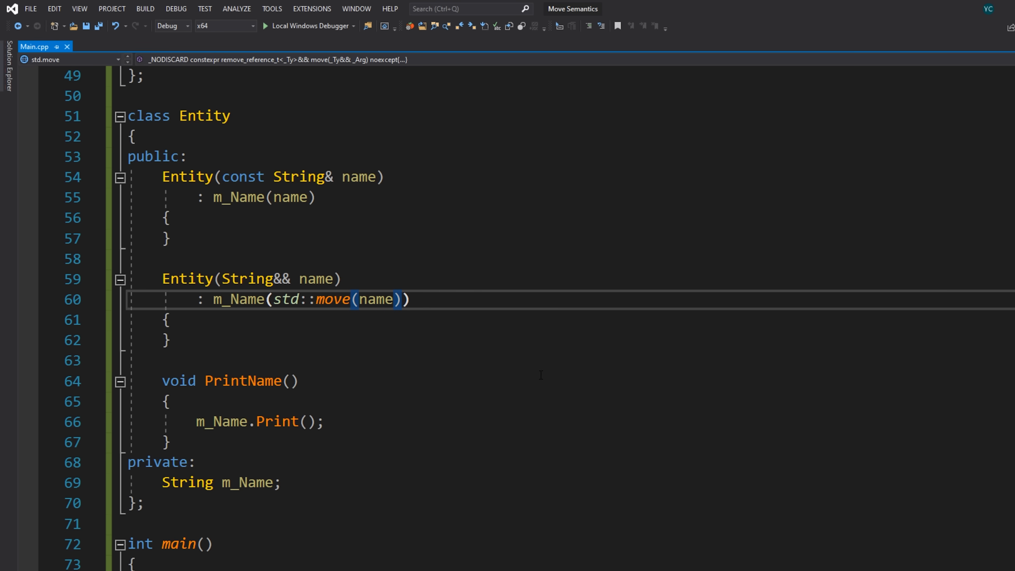
double_click(332, 300)
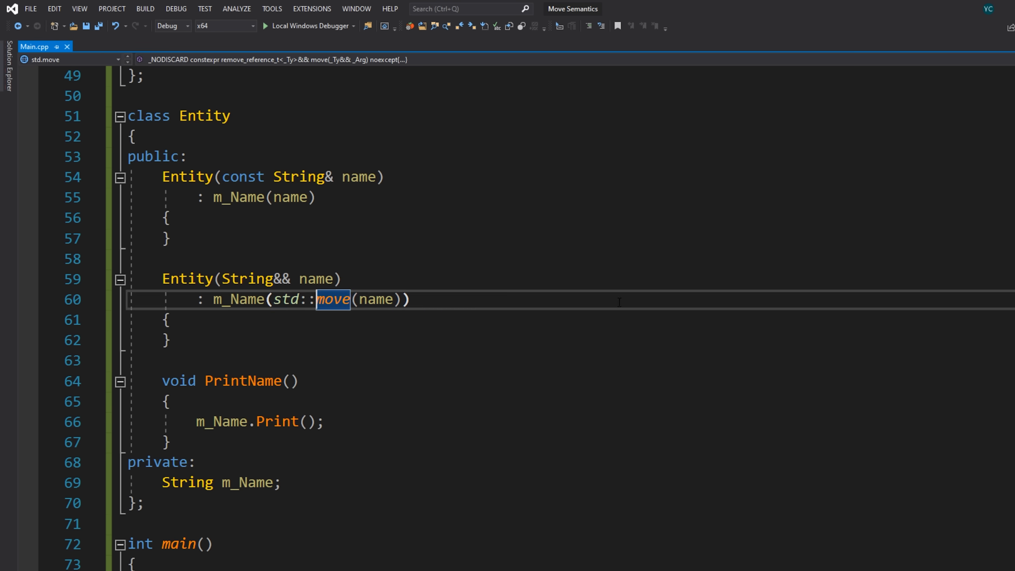
scroll(down, 3)
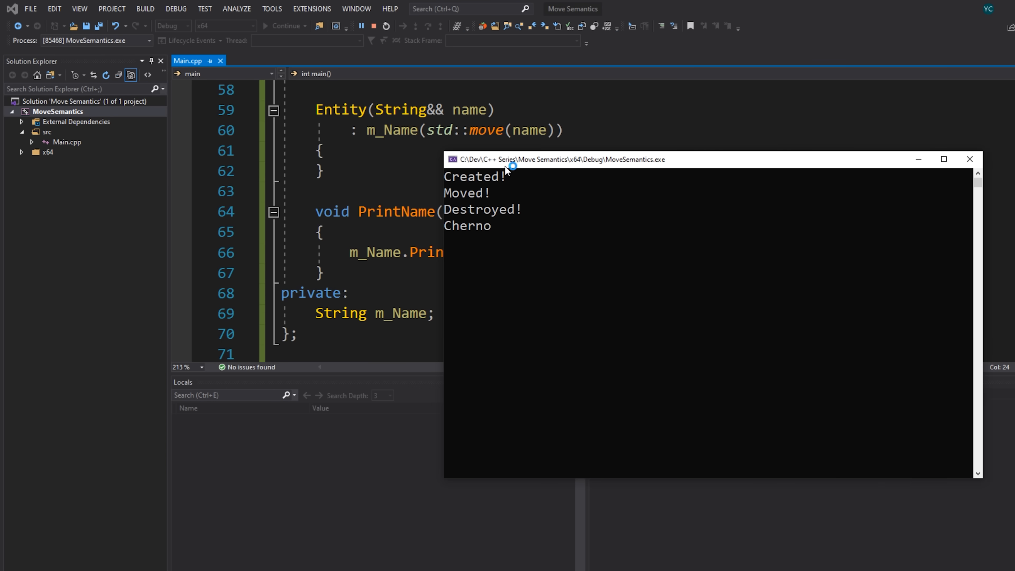
scroll(down, 3)
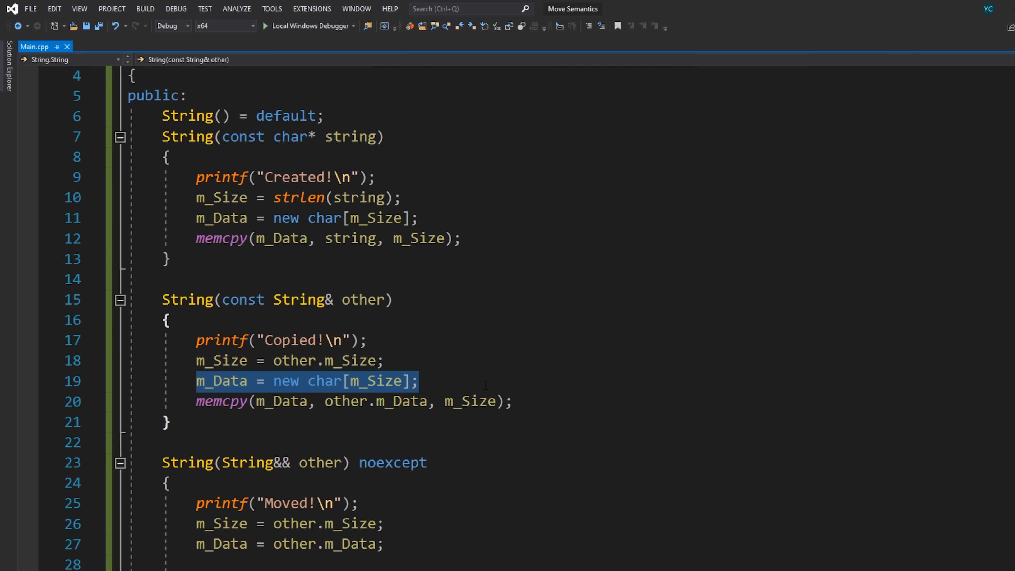
drag(420, 381, 512, 402)
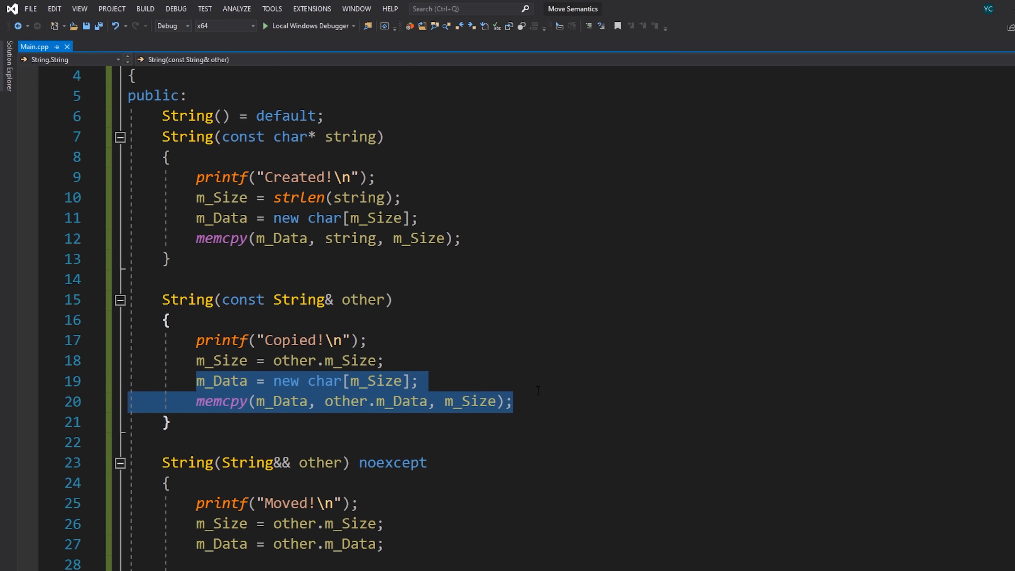
scroll(down, 3)
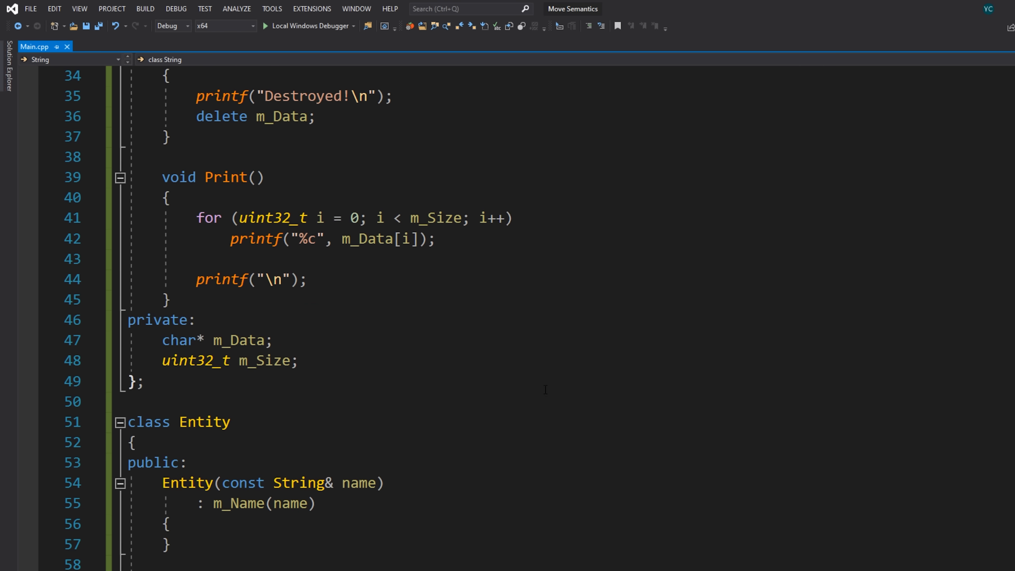
scroll(down, 3)
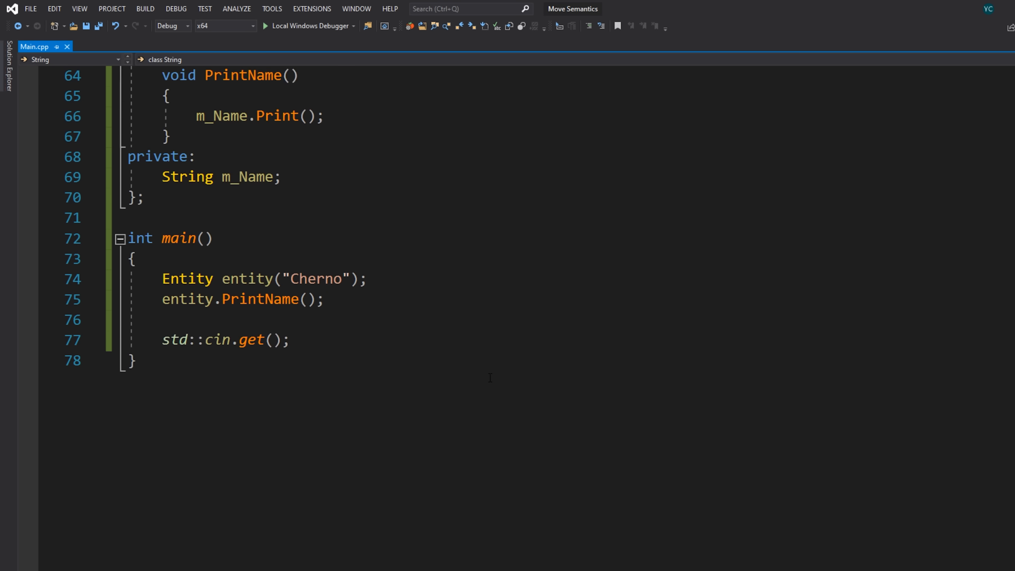
scroll(up, 3)
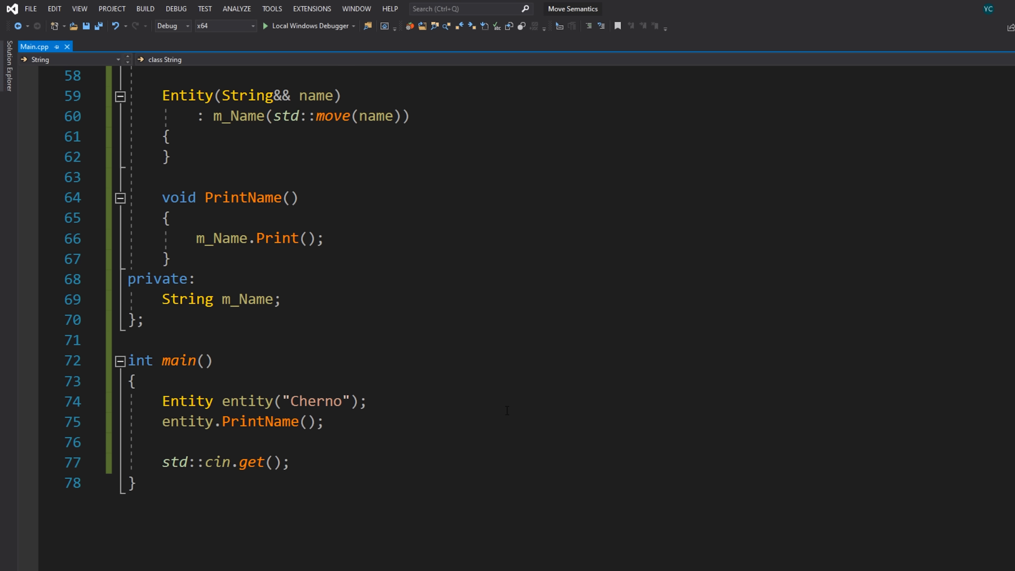